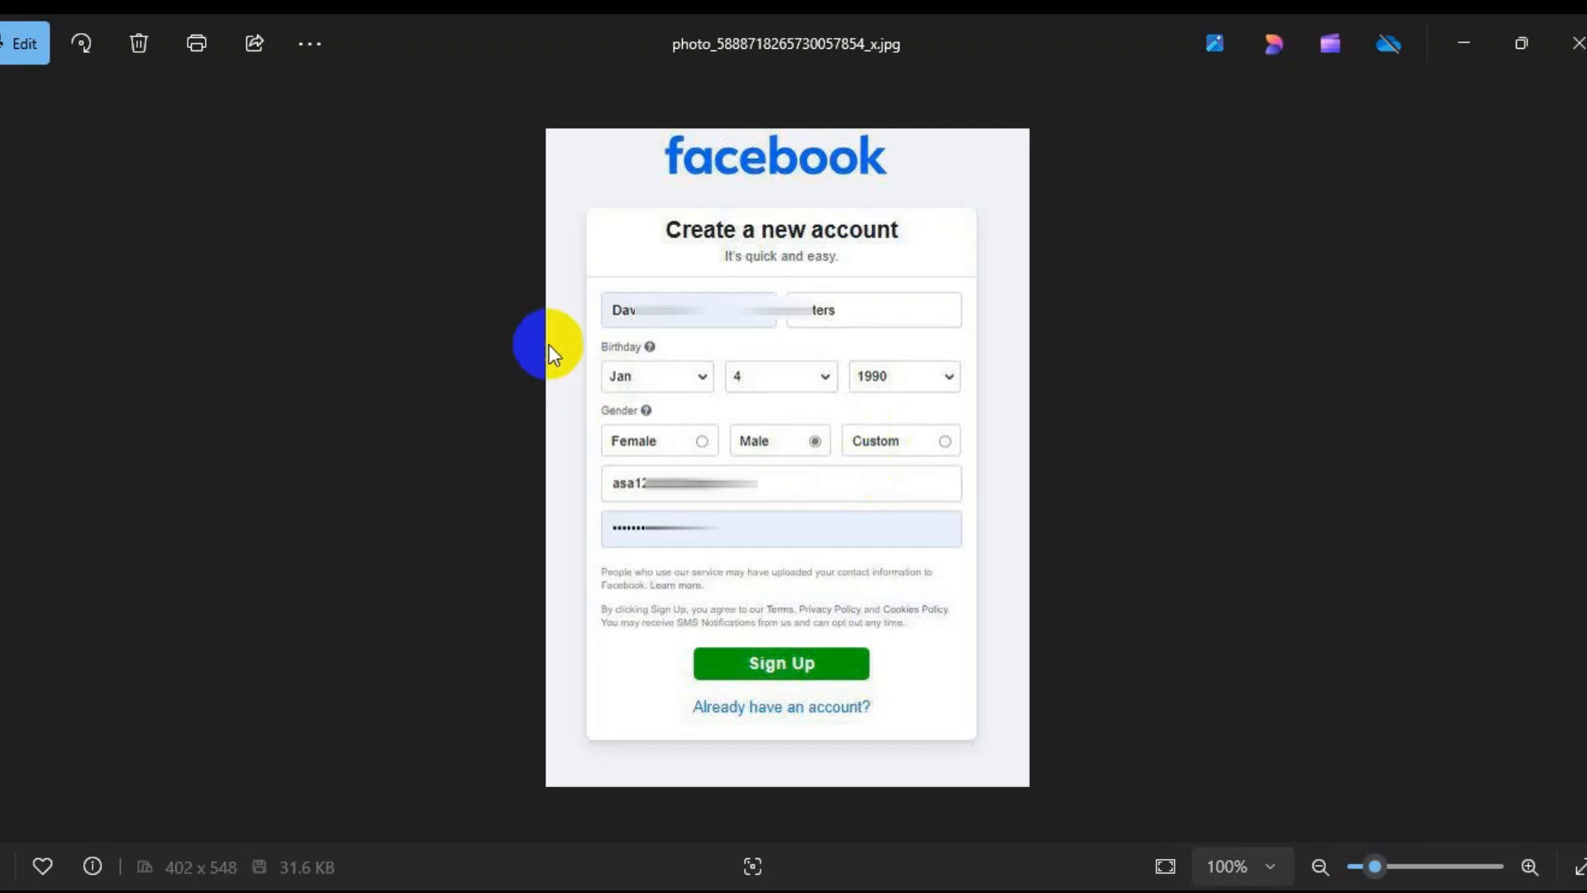
{"action": "mouse_move", "coordinate": [676, 286]}
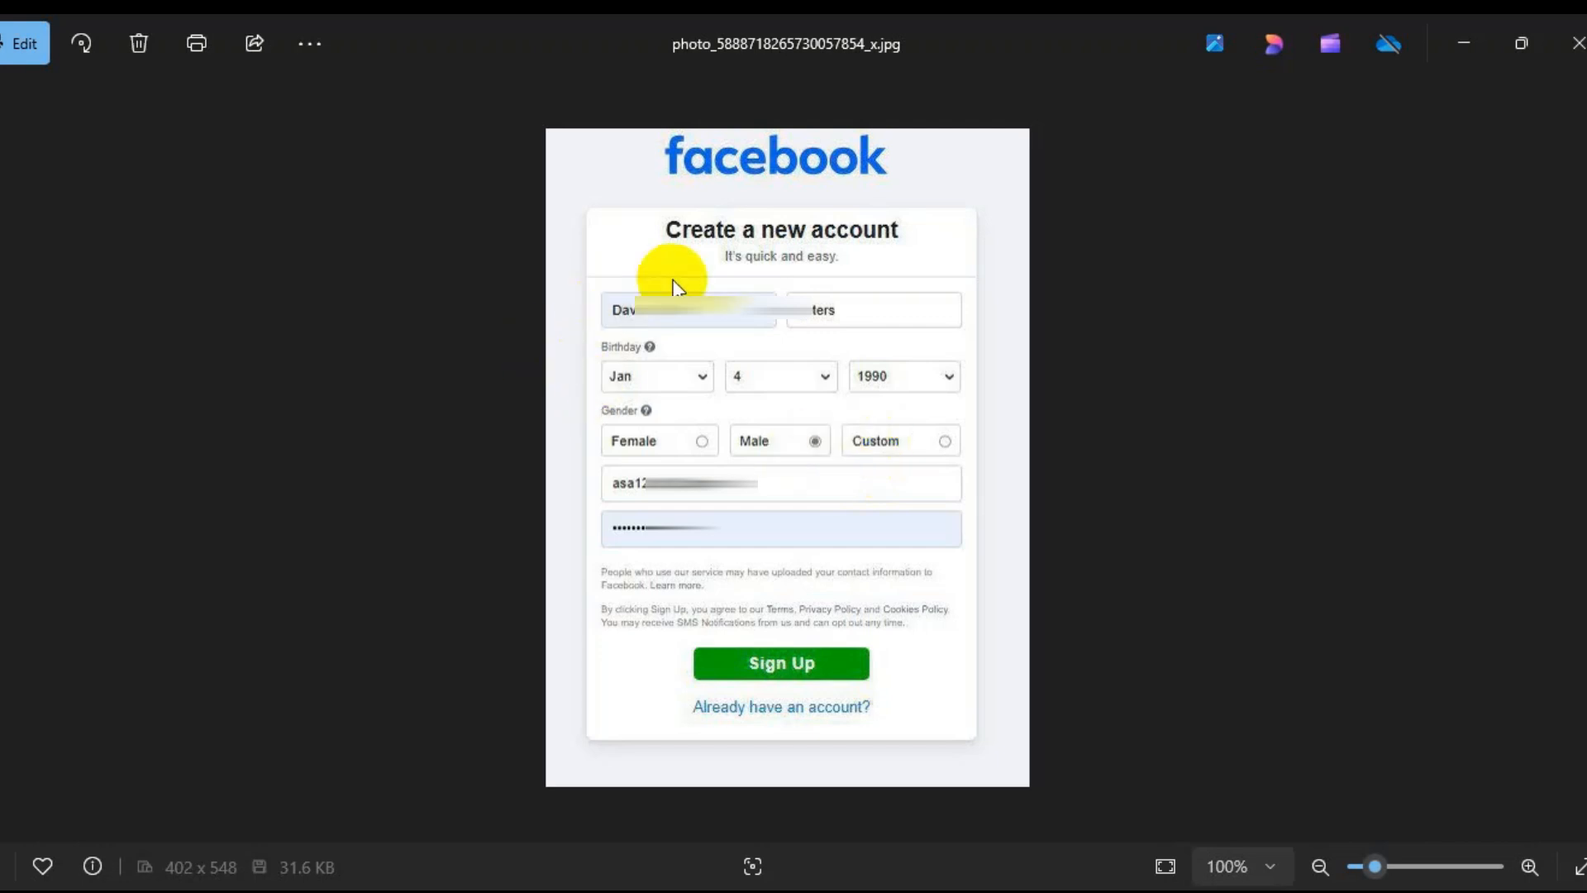
{"action": "mouse_move", "coordinate": [687, 334]}
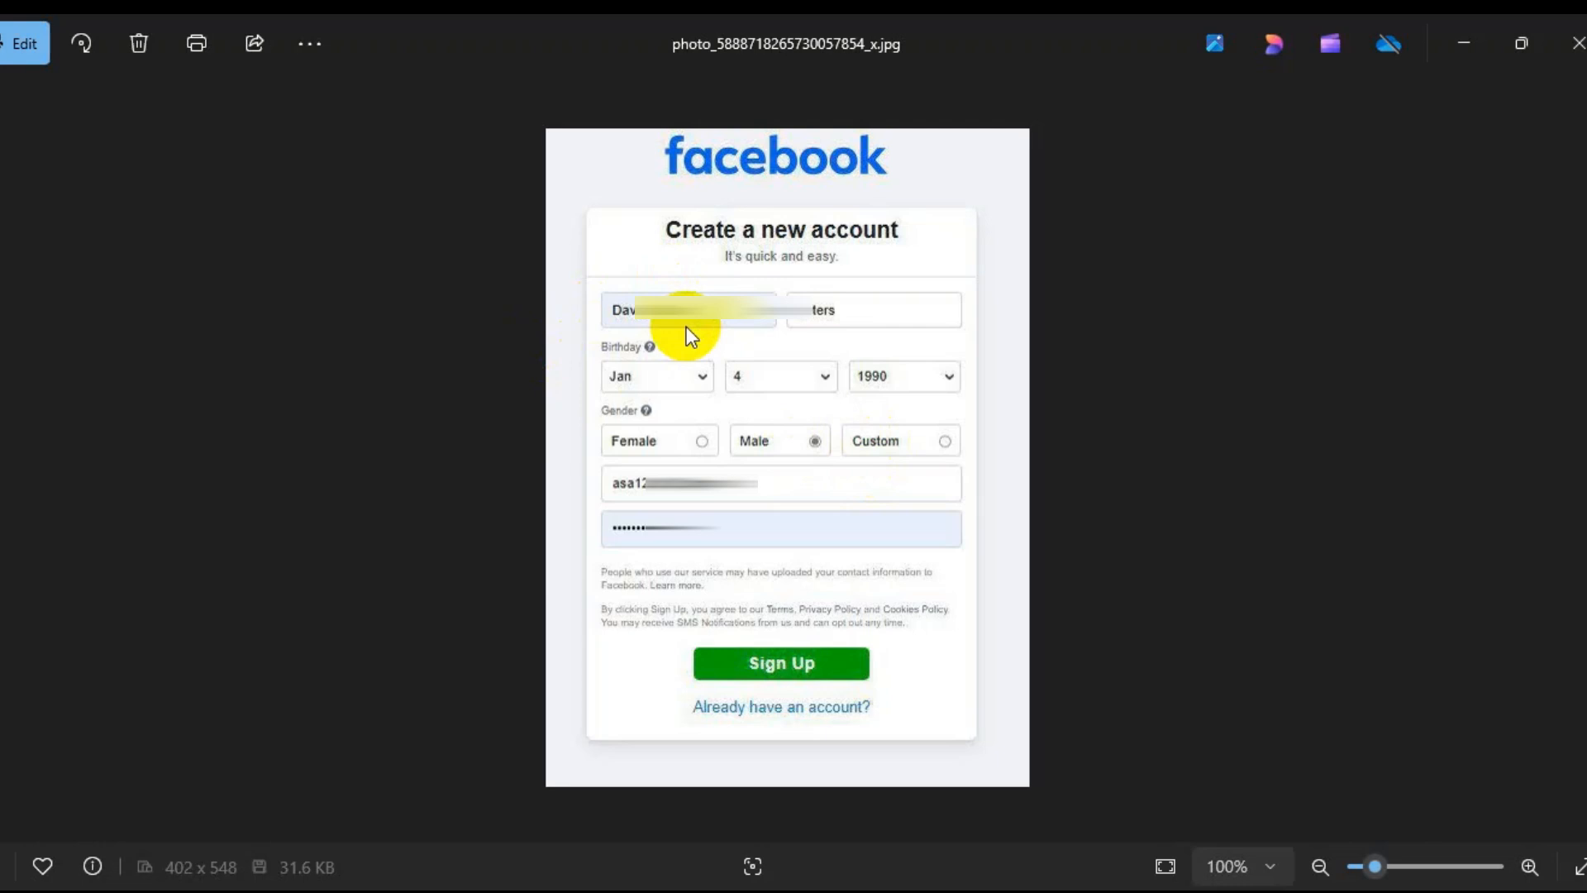
{"action": "mouse_move", "coordinate": [833, 325]}
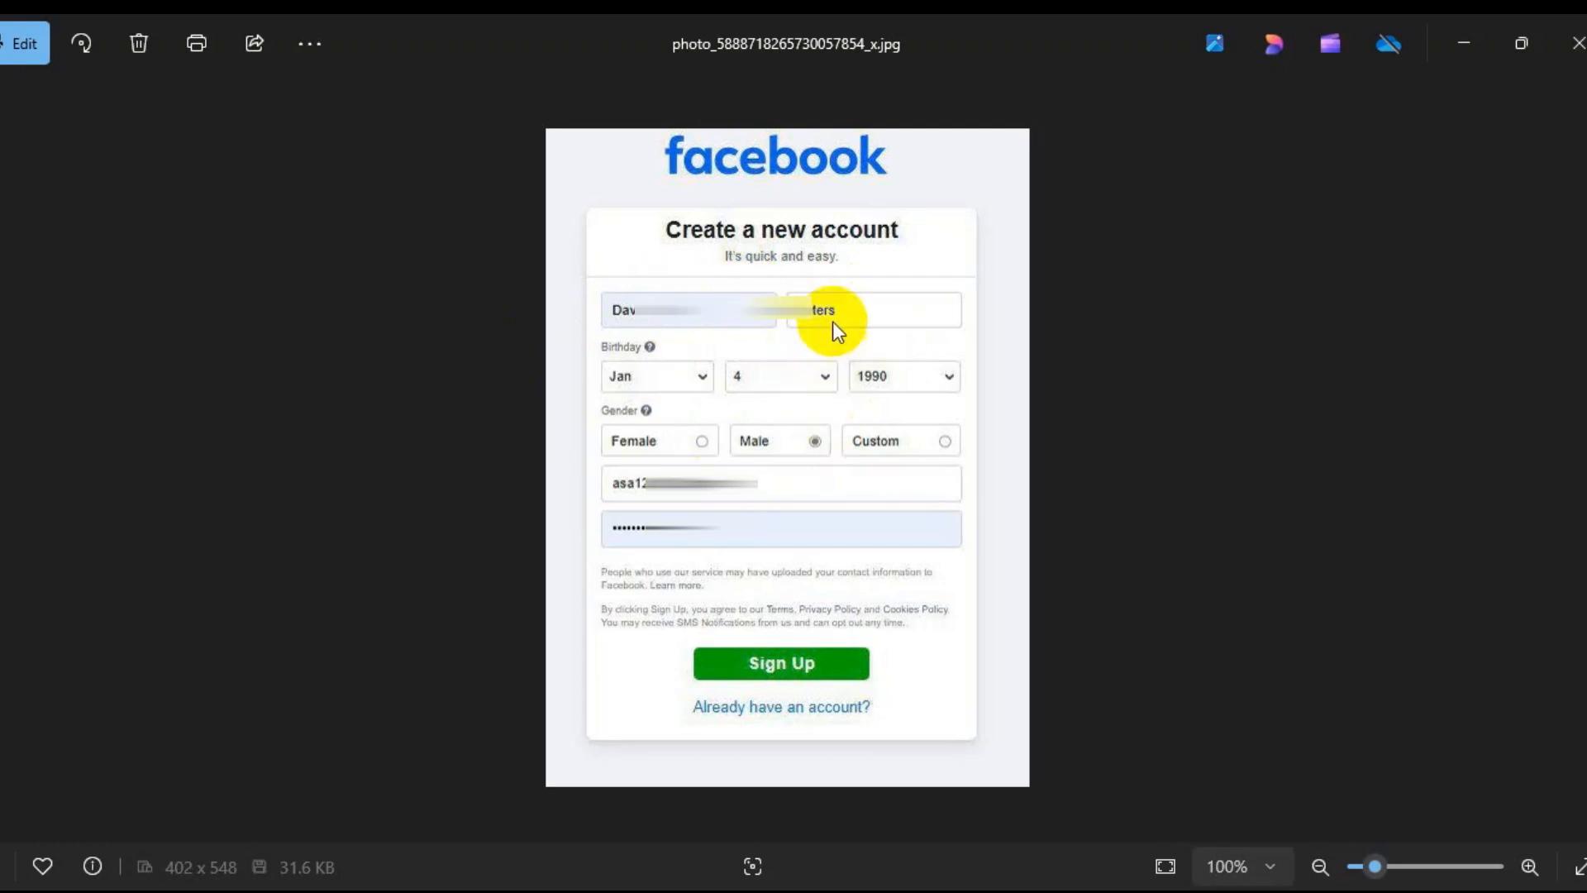
{"action": "mouse_move", "coordinate": [792, 382]}
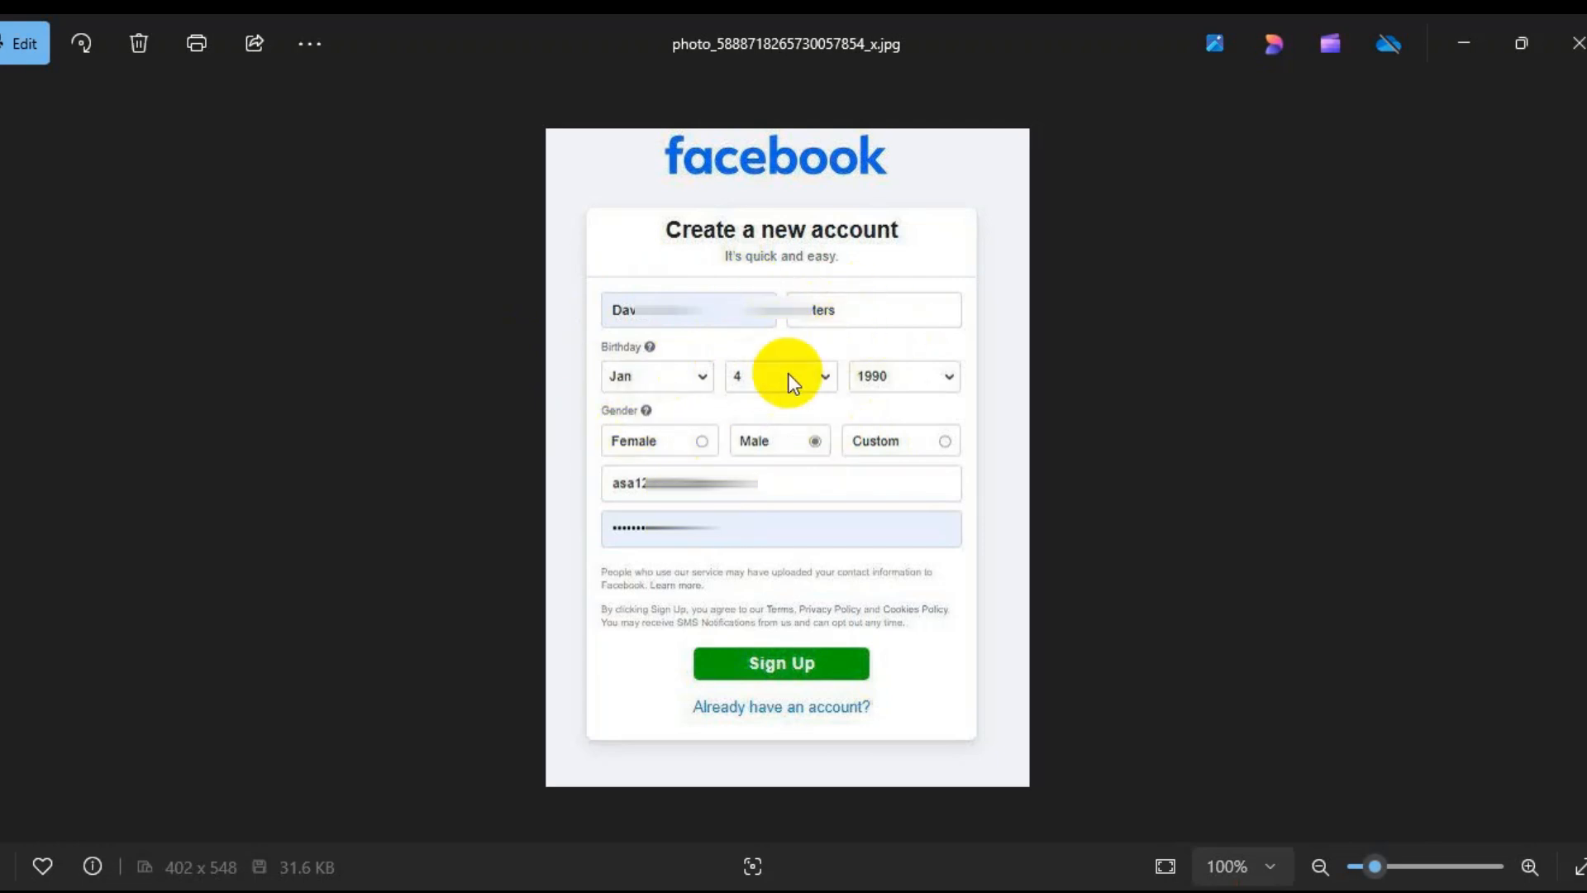
{"action": "mouse_move", "coordinate": [709, 483]}
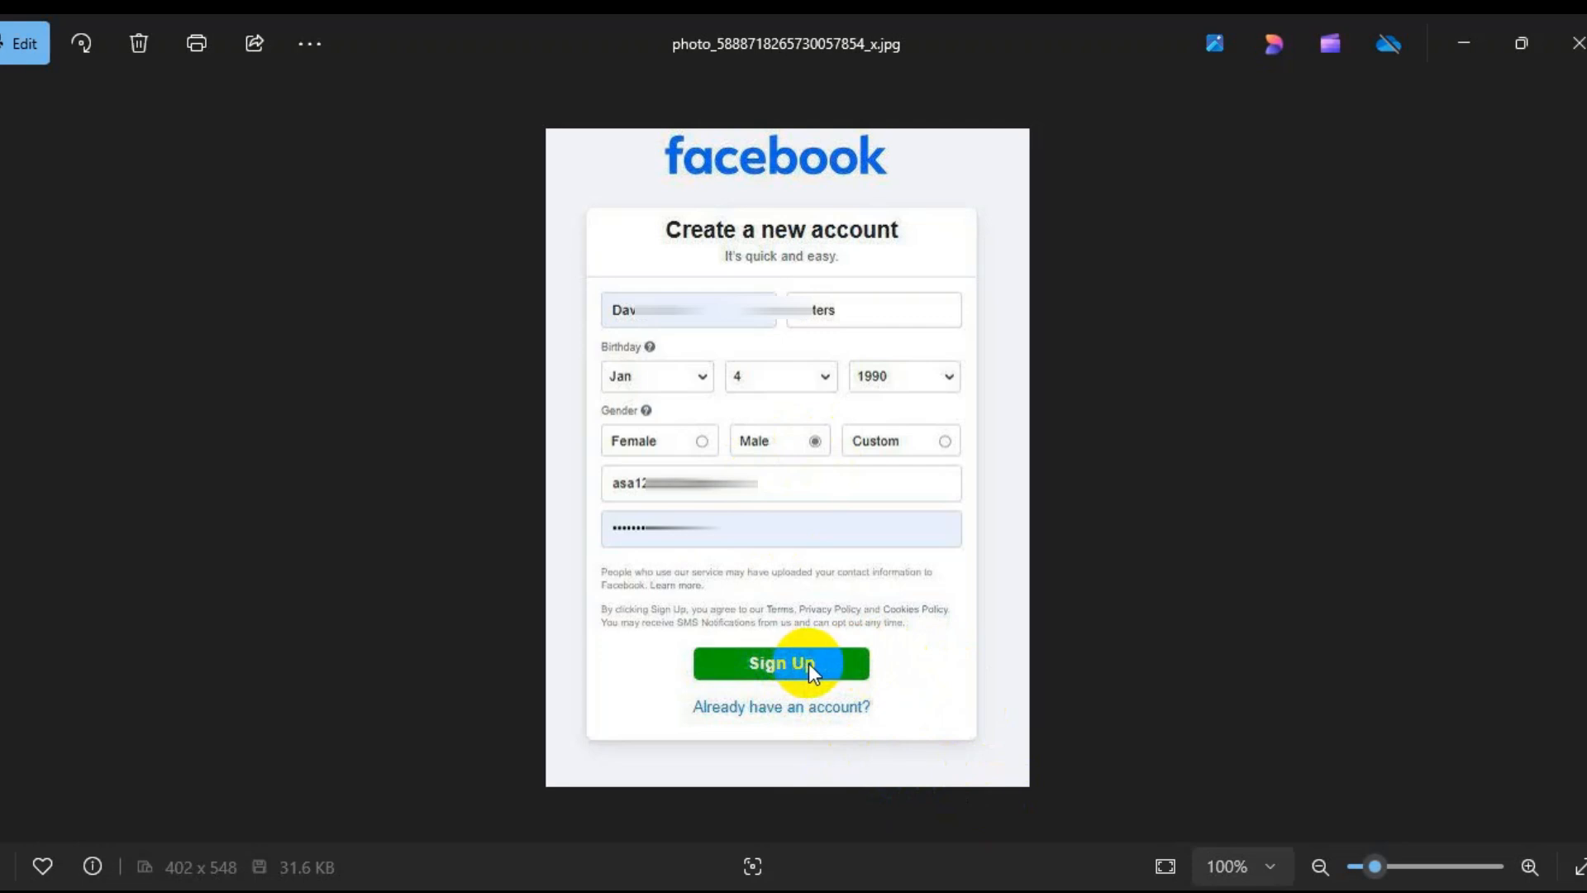
Submit the filled-in sign-up form to create the new Facebook account.
{"action": "left_click", "coordinate": [779, 663]}
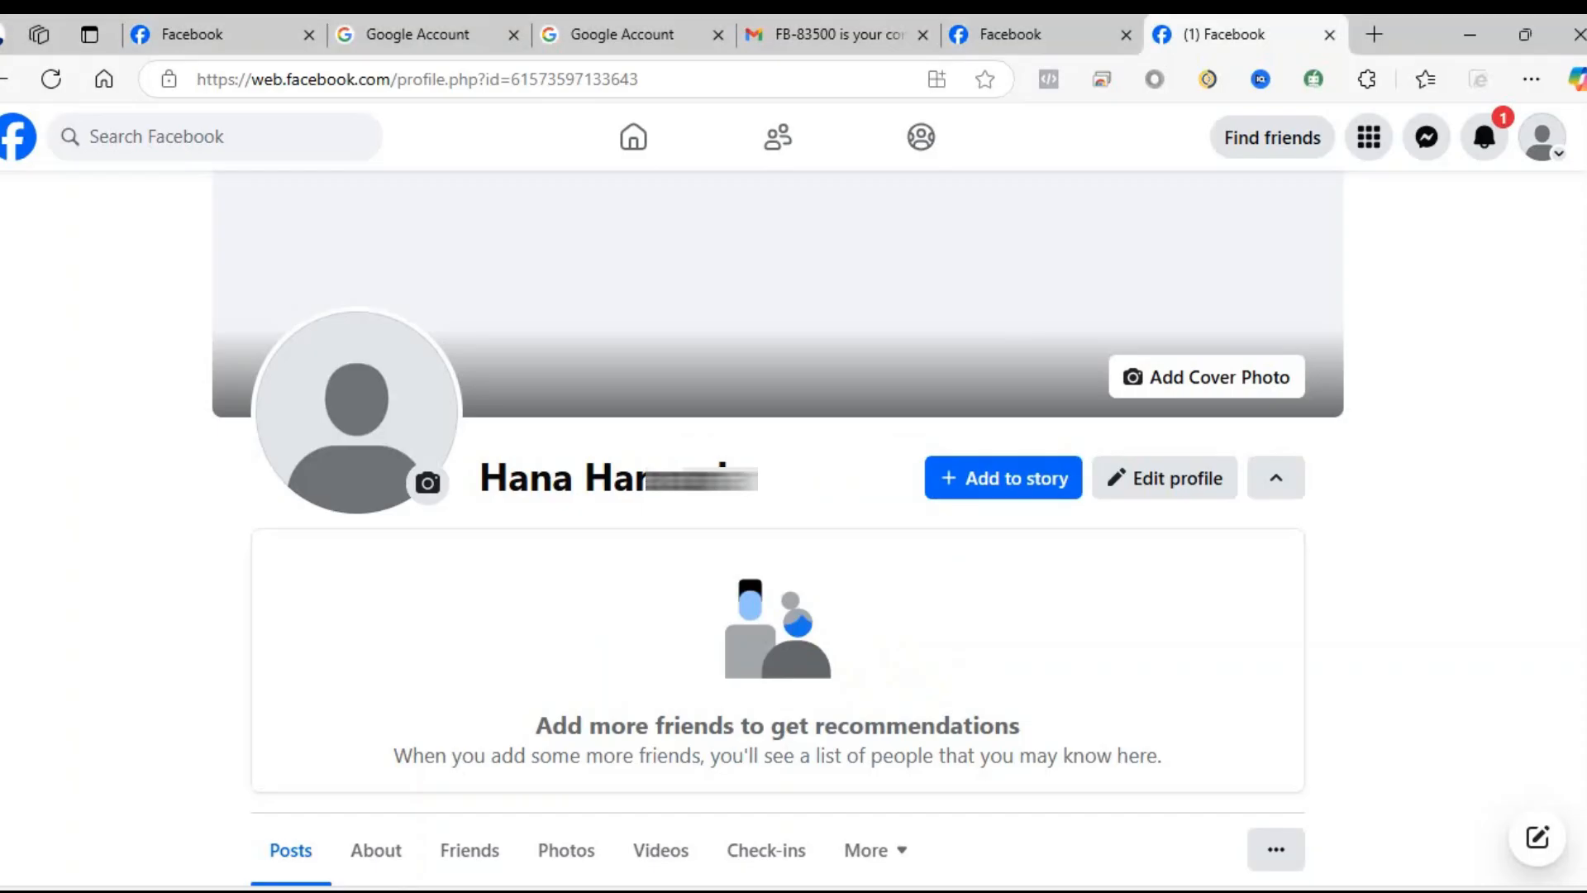
Read the confirmation code in the Gmail message and return to Facebook's code-entry page.
{"action": "left_click", "coordinate": [192, 33]}
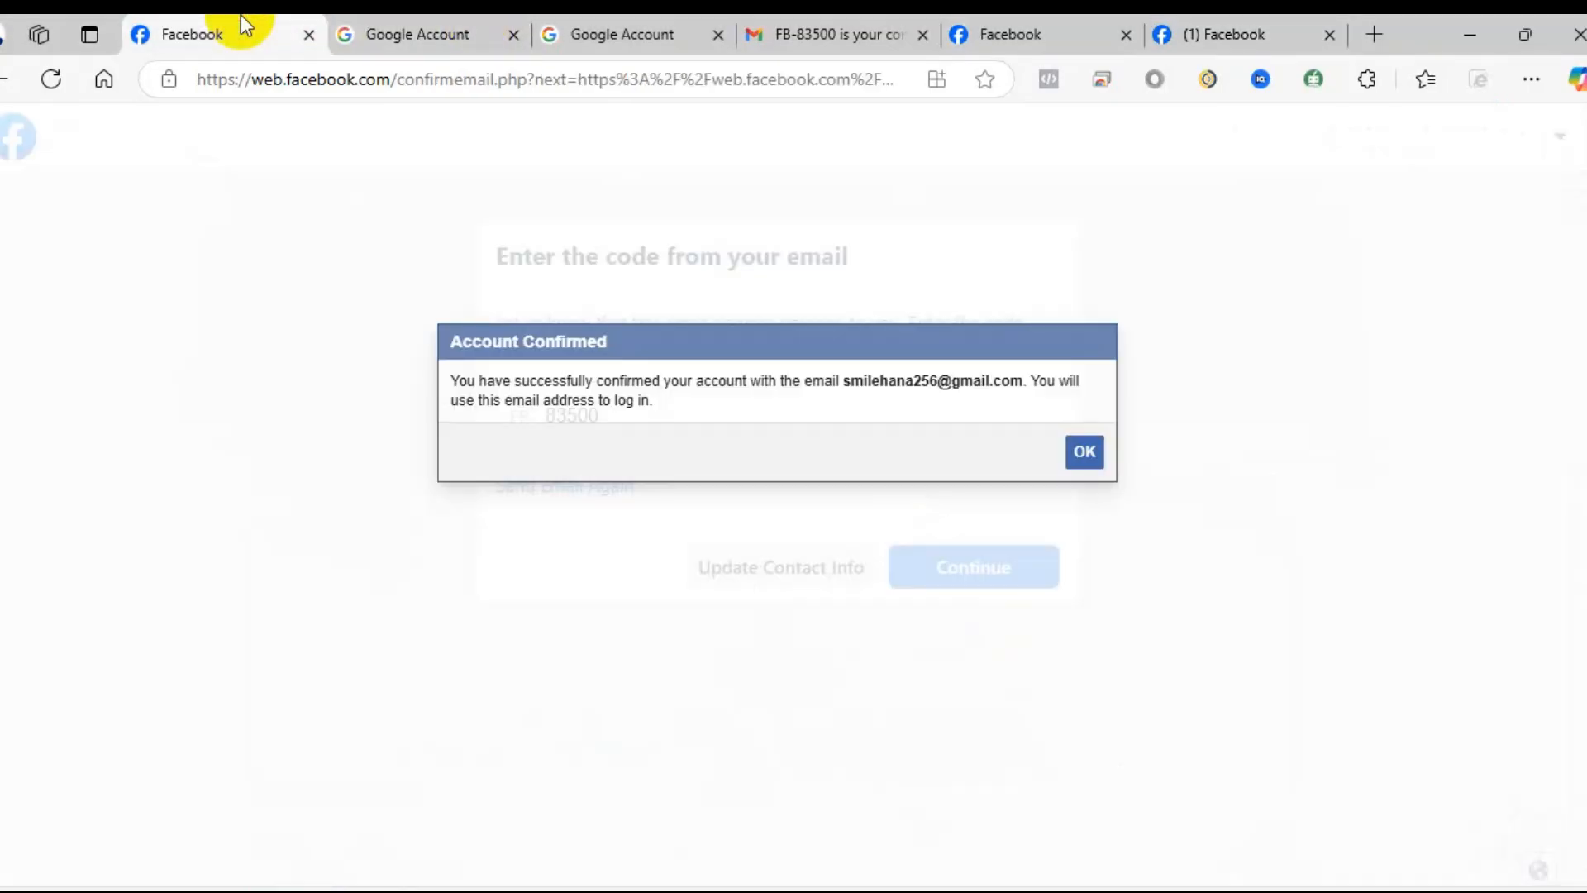
{"action": "left_click", "coordinate": [1081, 451]}
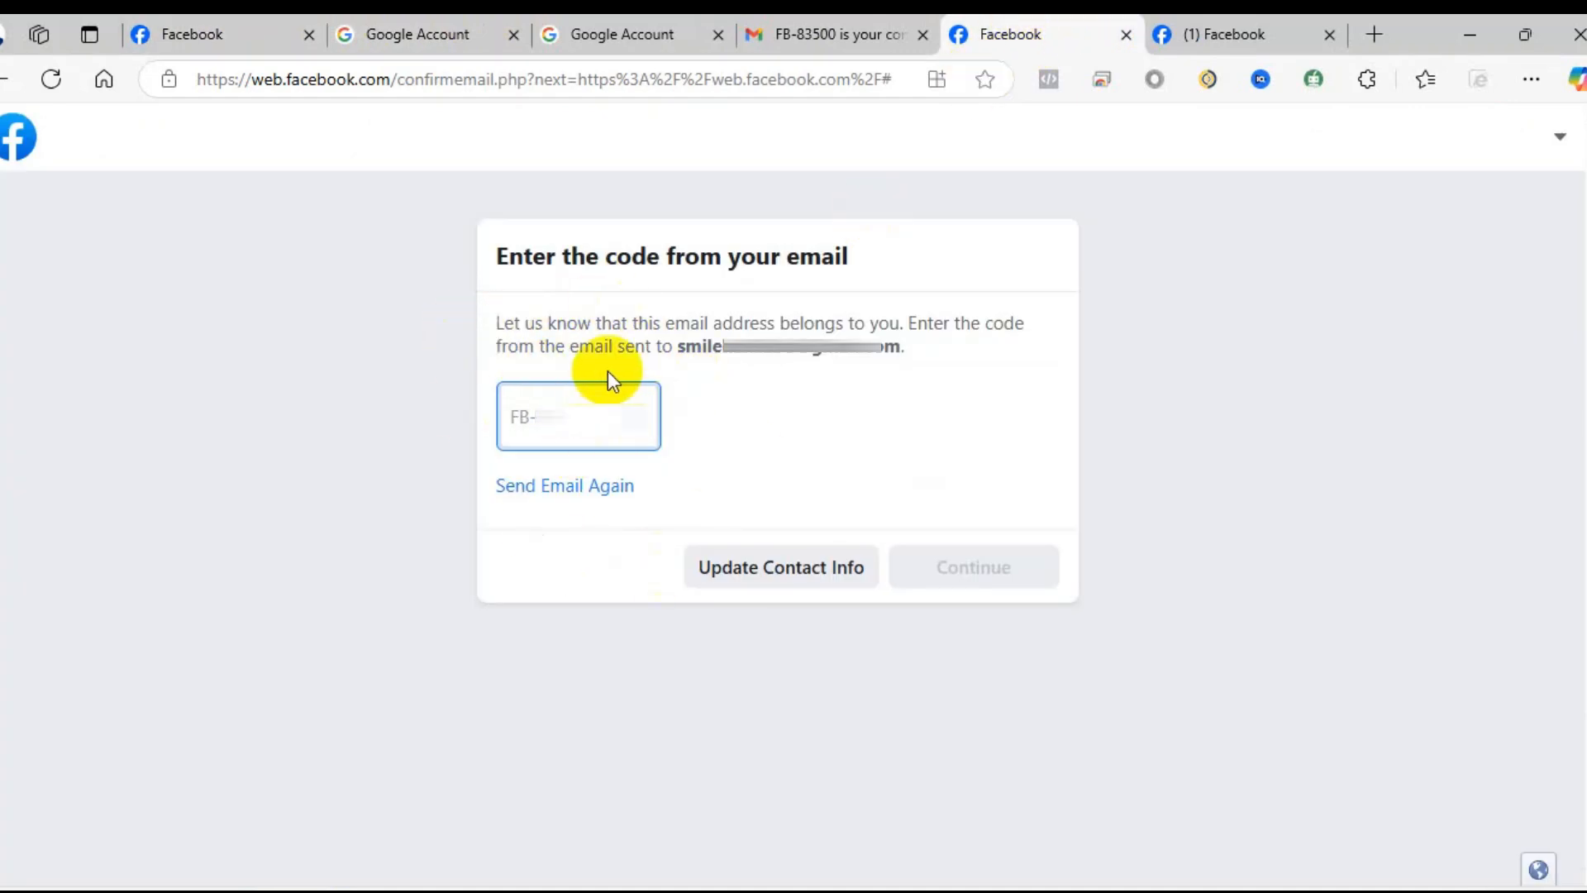
{"action": "mouse_move", "coordinate": [746, 372]}
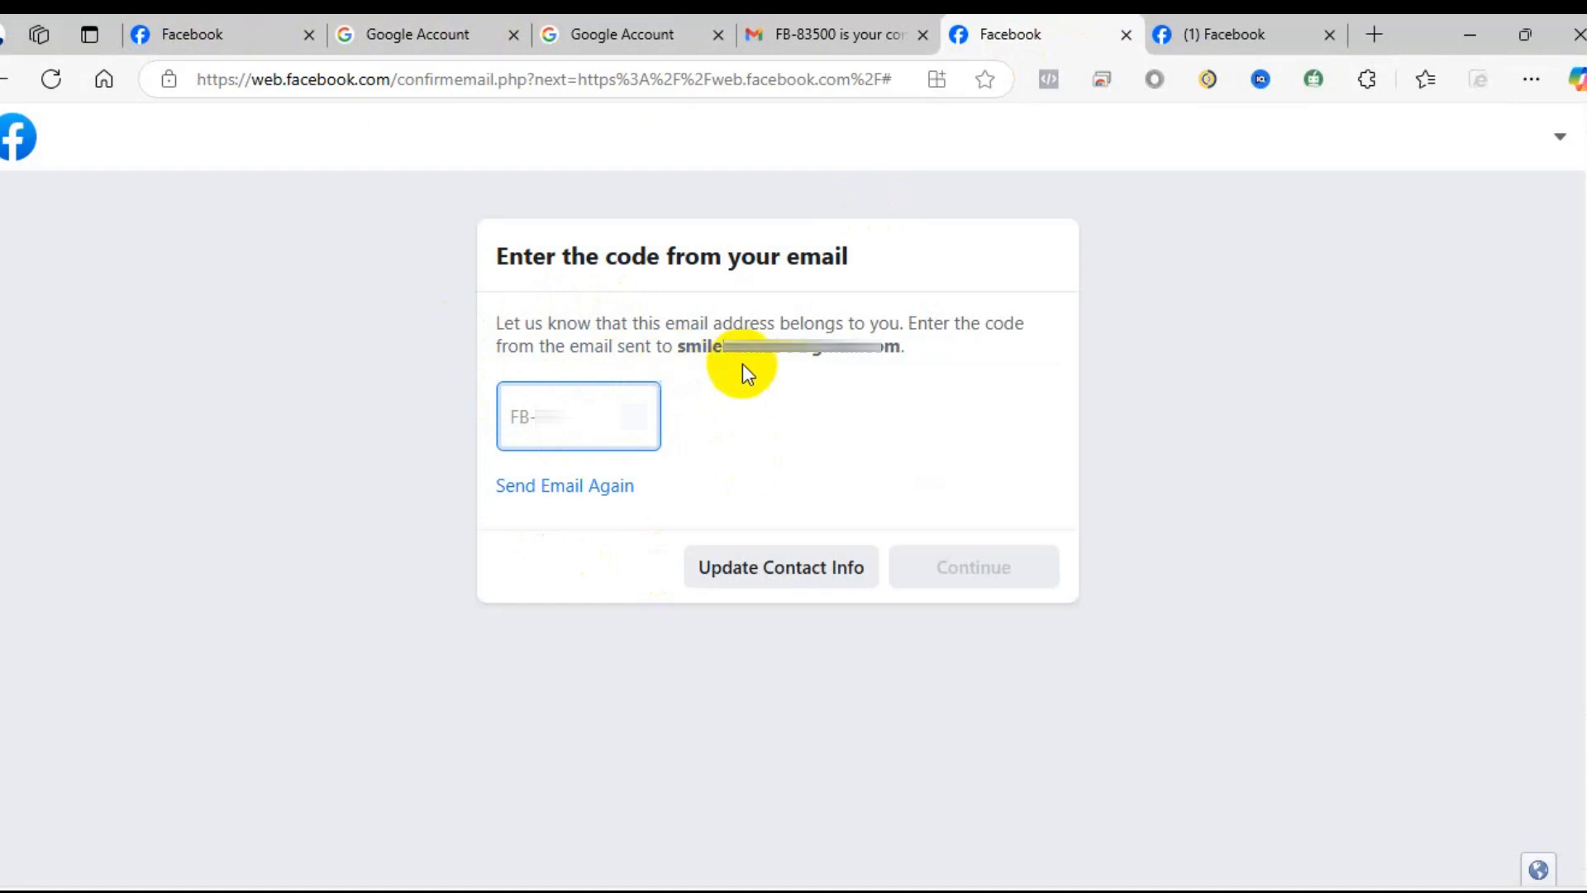
{"action": "mouse_move", "coordinate": [579, 343]}
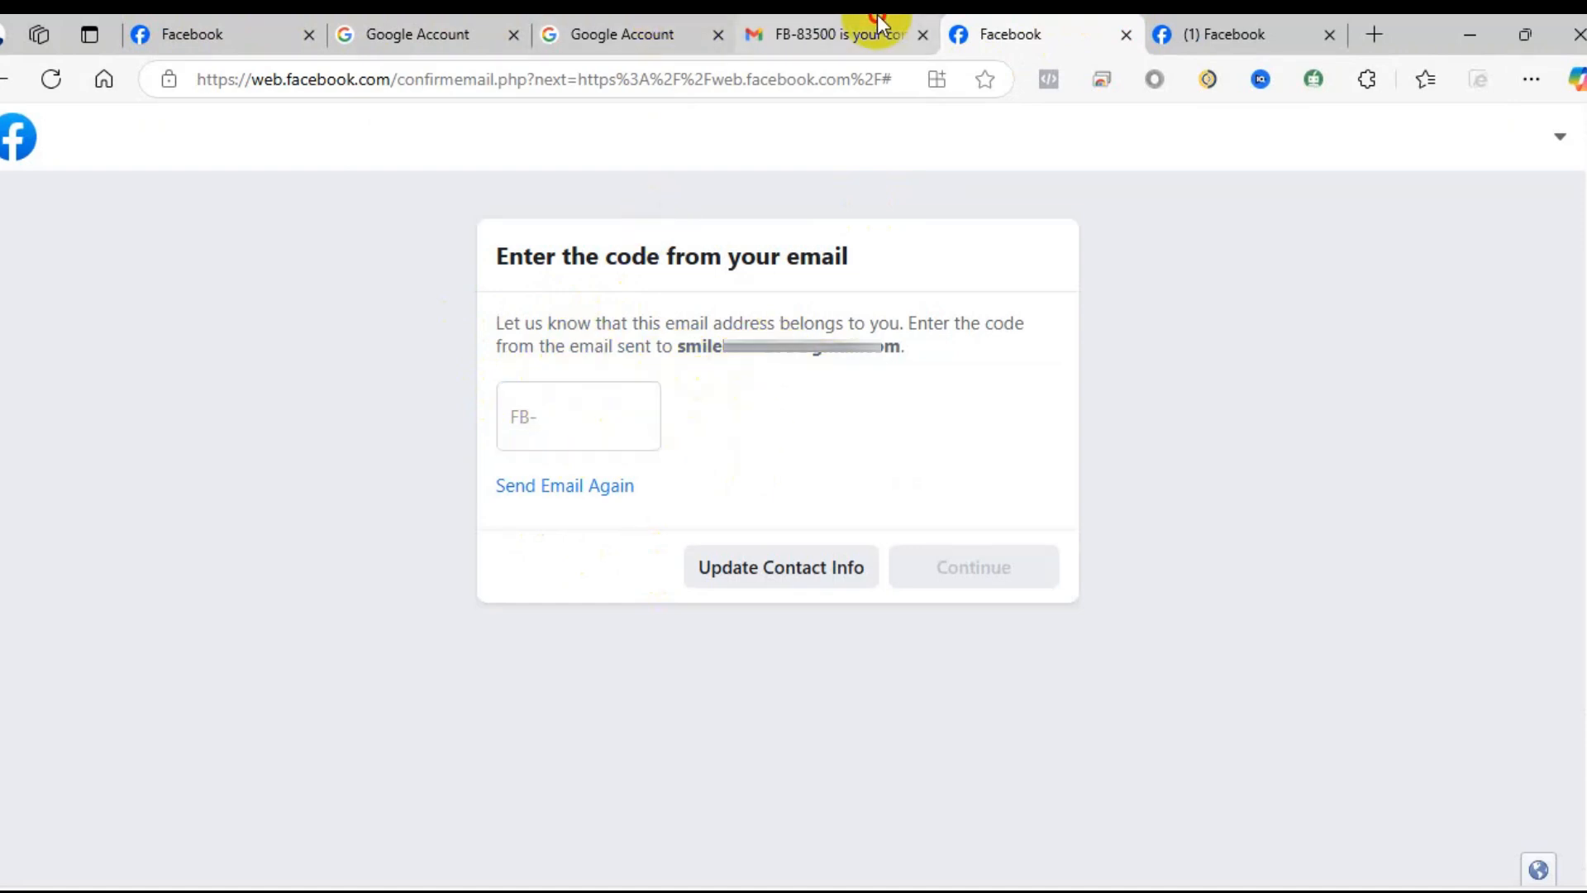
{"action": "left_click", "coordinate": [830, 33]}
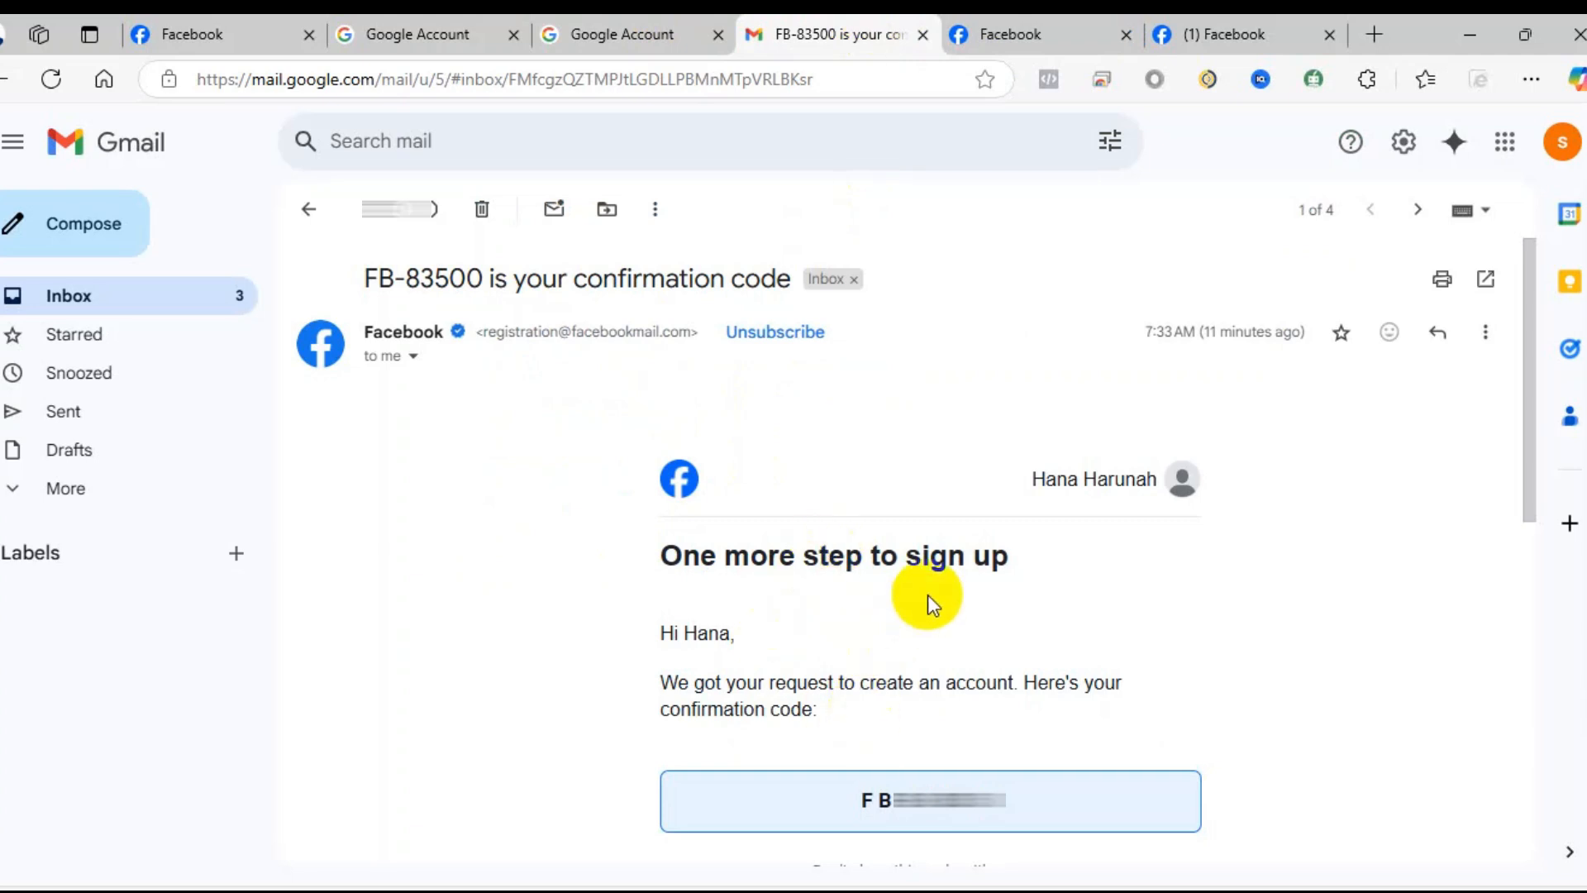
{"action": "scroll", "scroll_direction": "down", "scroll_amount": 3}
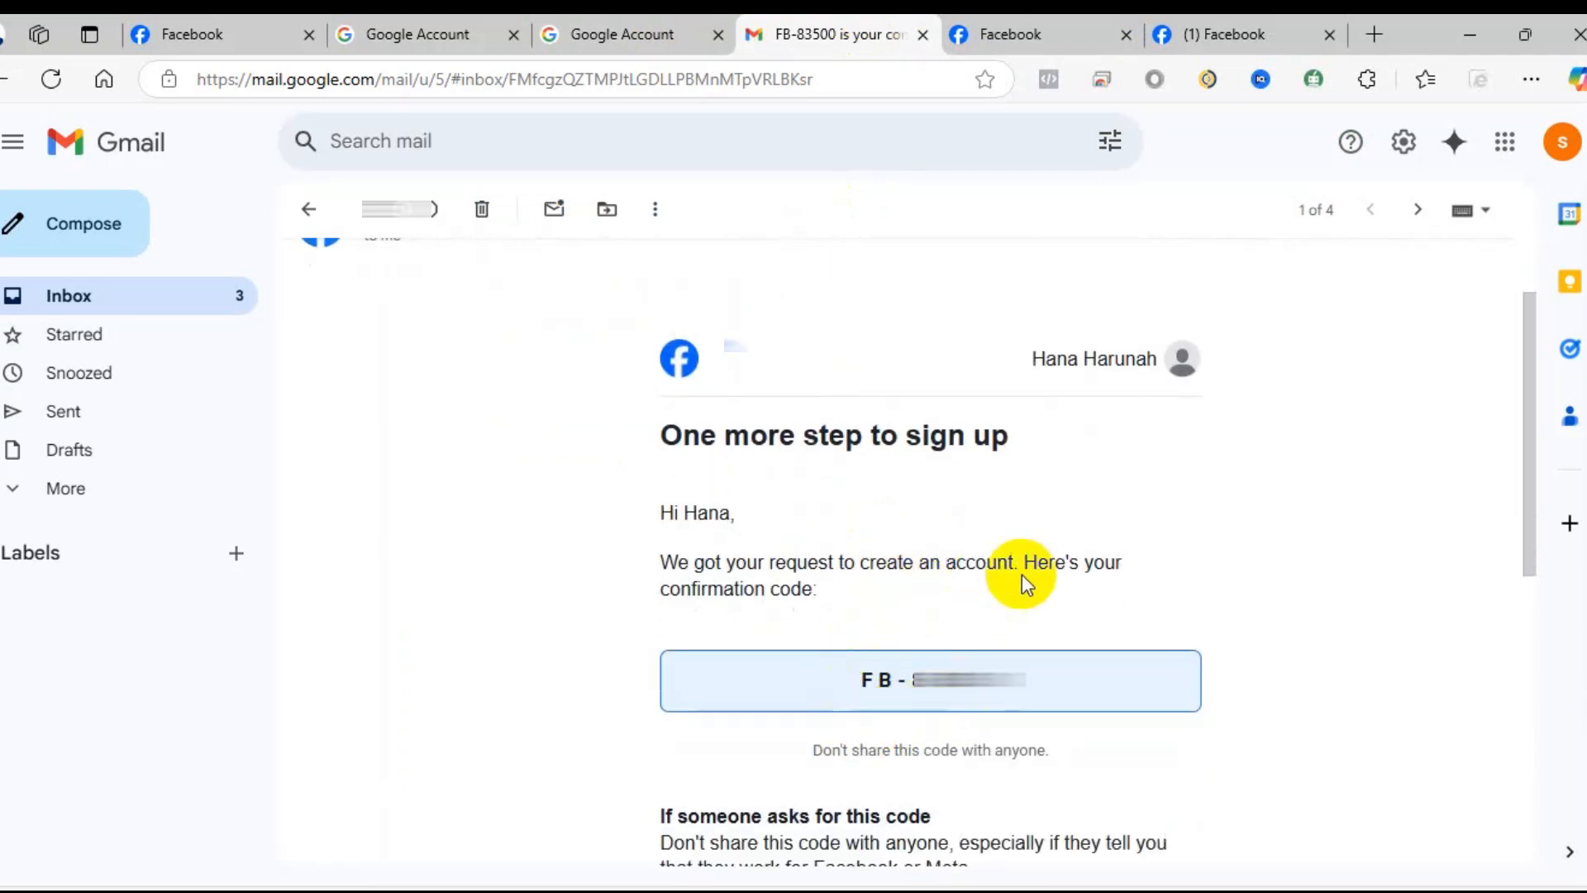
{"action": "left_click", "coordinate": [1039, 33]}
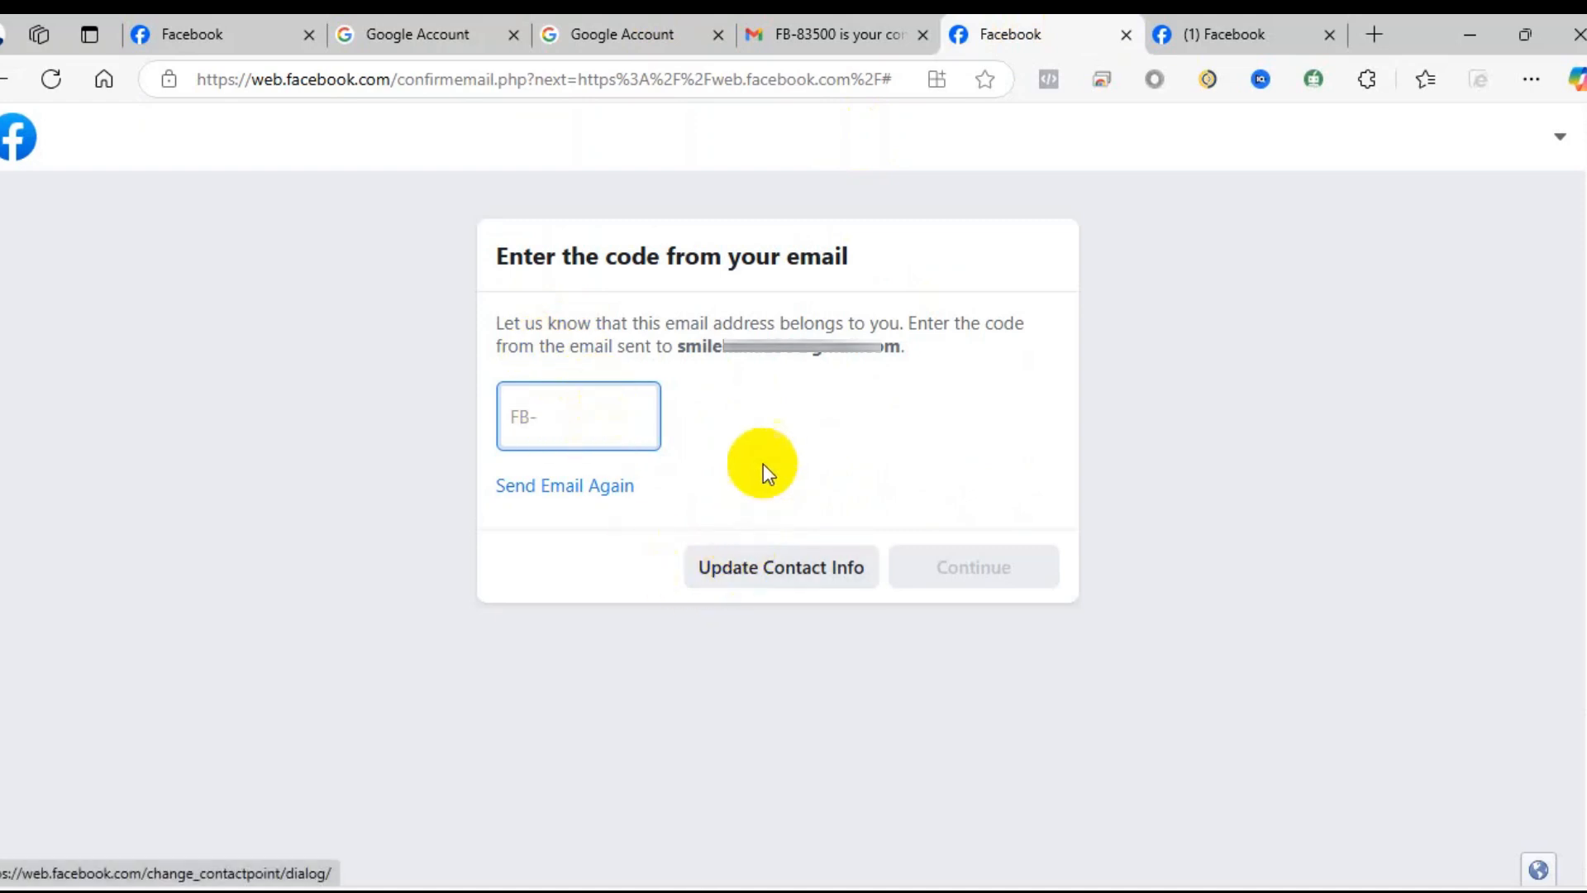
{"action": "mouse_move", "coordinate": [759, 534]}
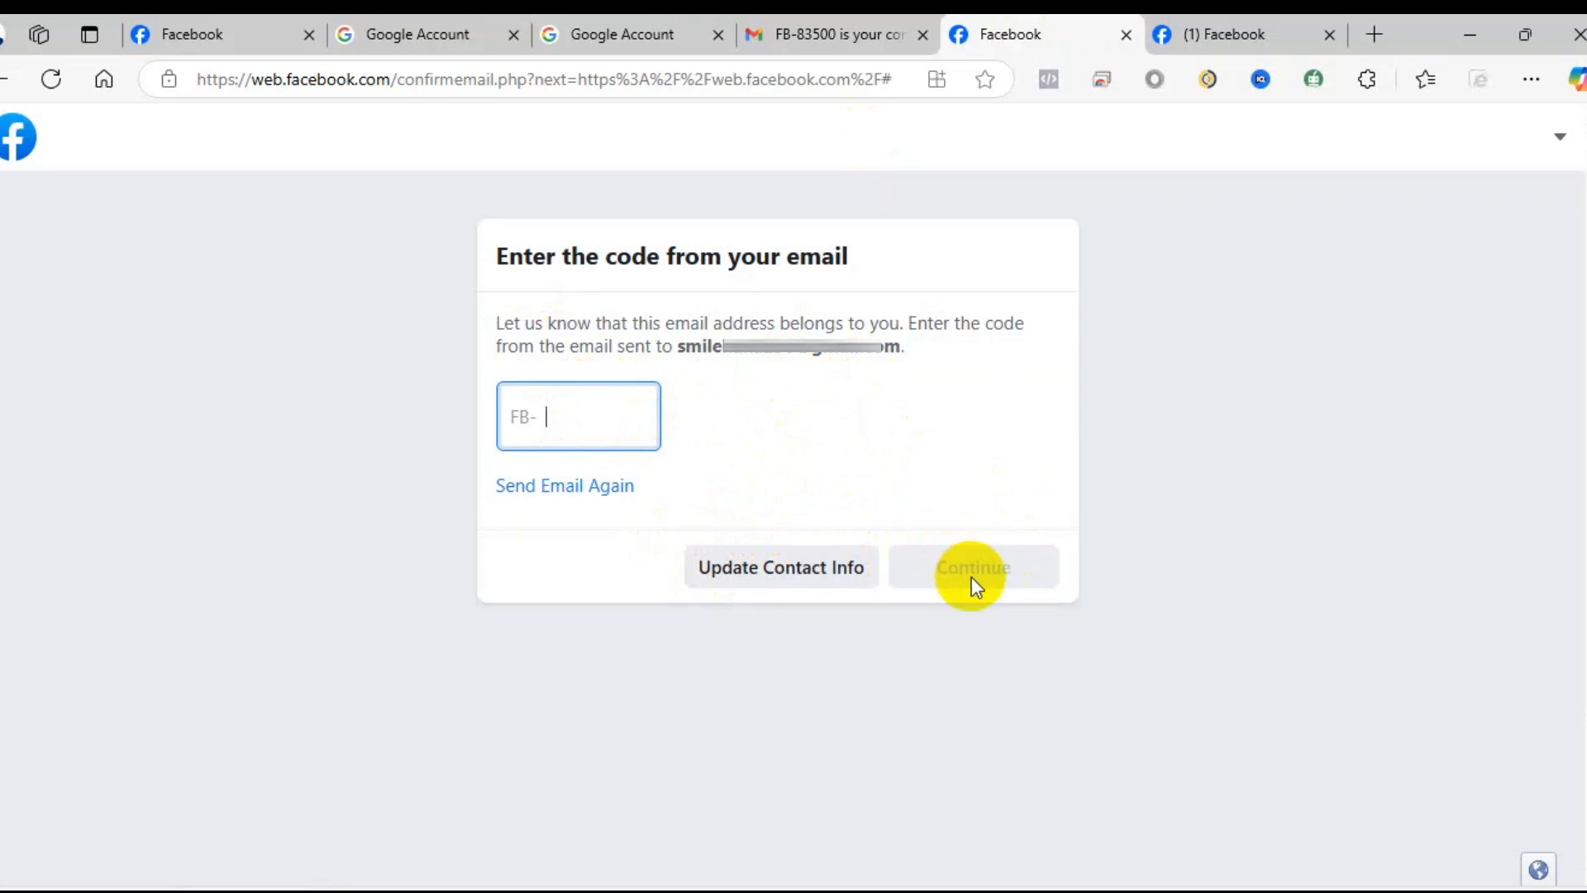
{"action": "mouse_move", "coordinate": [1220, 33]}
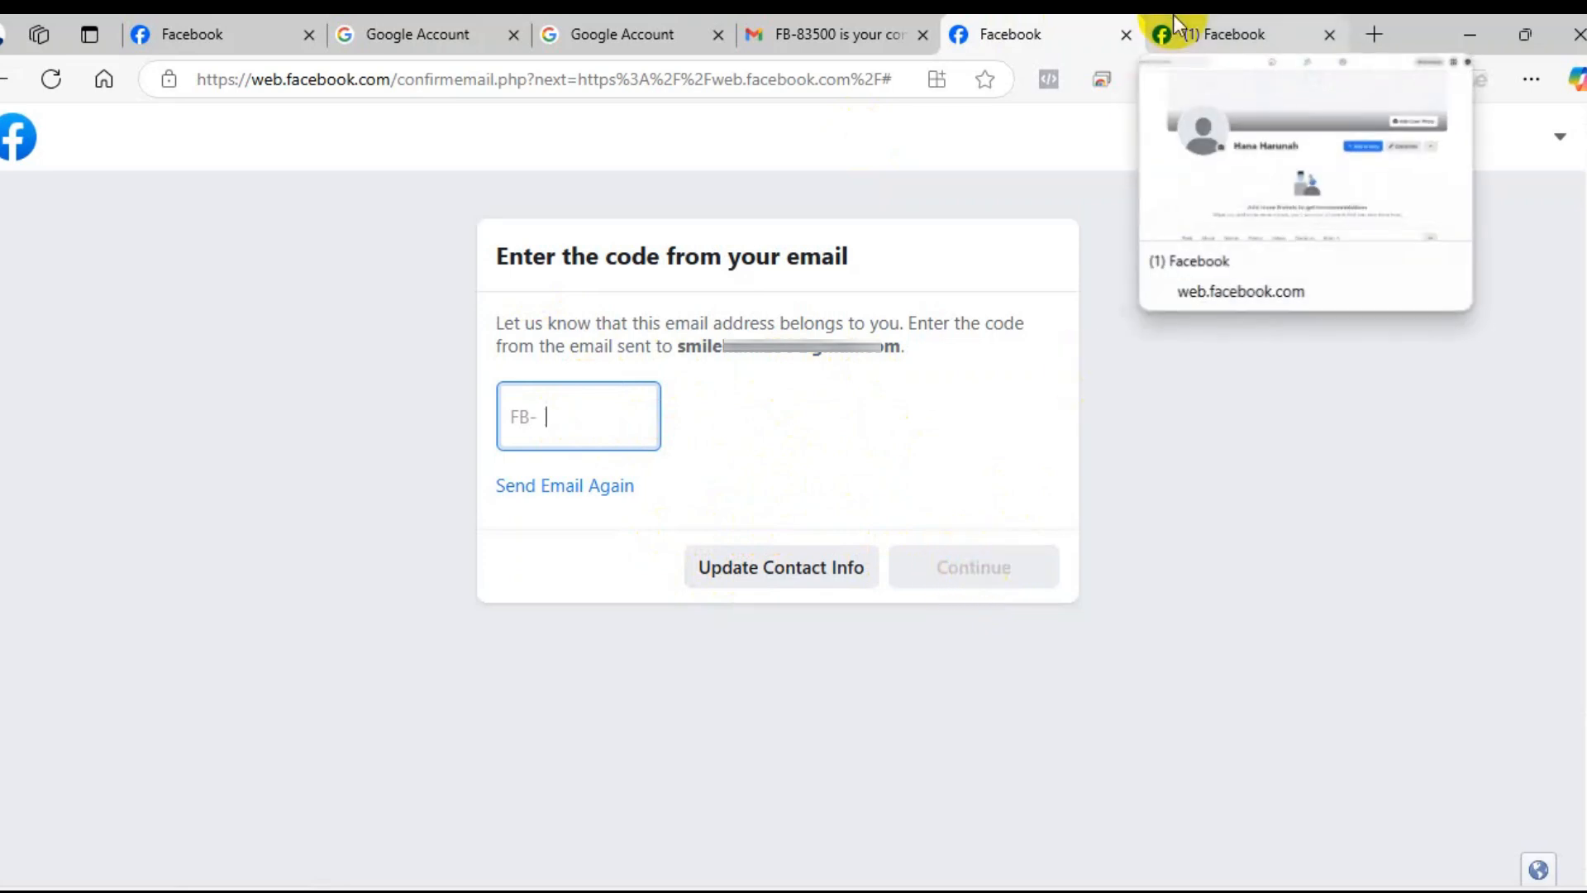
Switch to the '(1) Facebook' tab showing the new account's profile page.
{"action": "left_click", "coordinate": [1225, 33]}
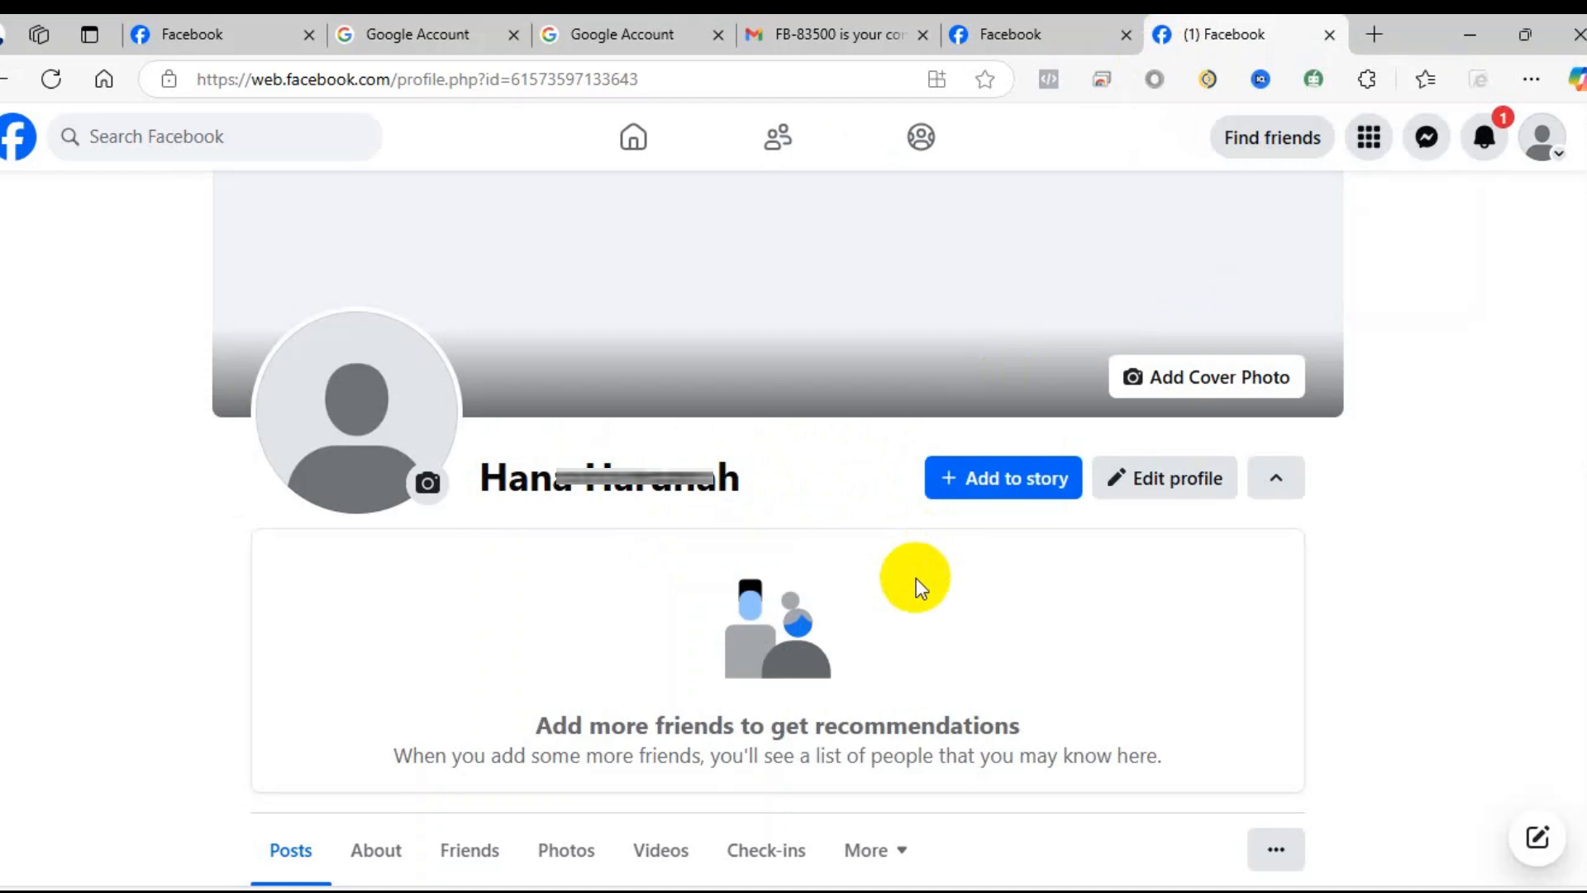
{"action": "scroll", "scroll_direction": "down", "scroll_amount": 3}
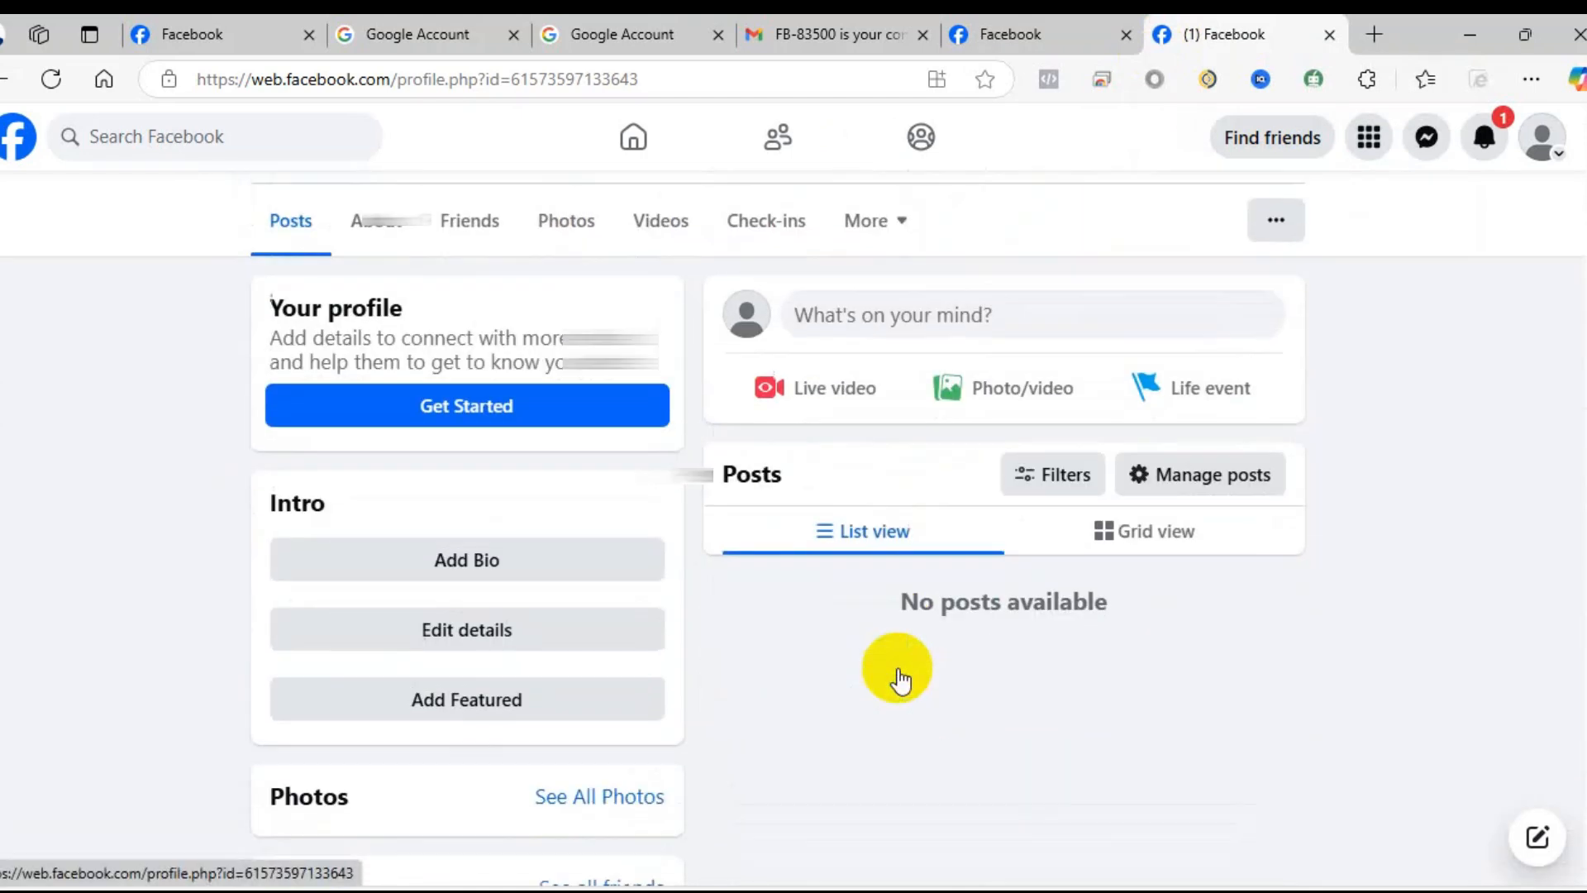
{"action": "scroll", "scroll_direction": "down", "scroll_amount": 3}
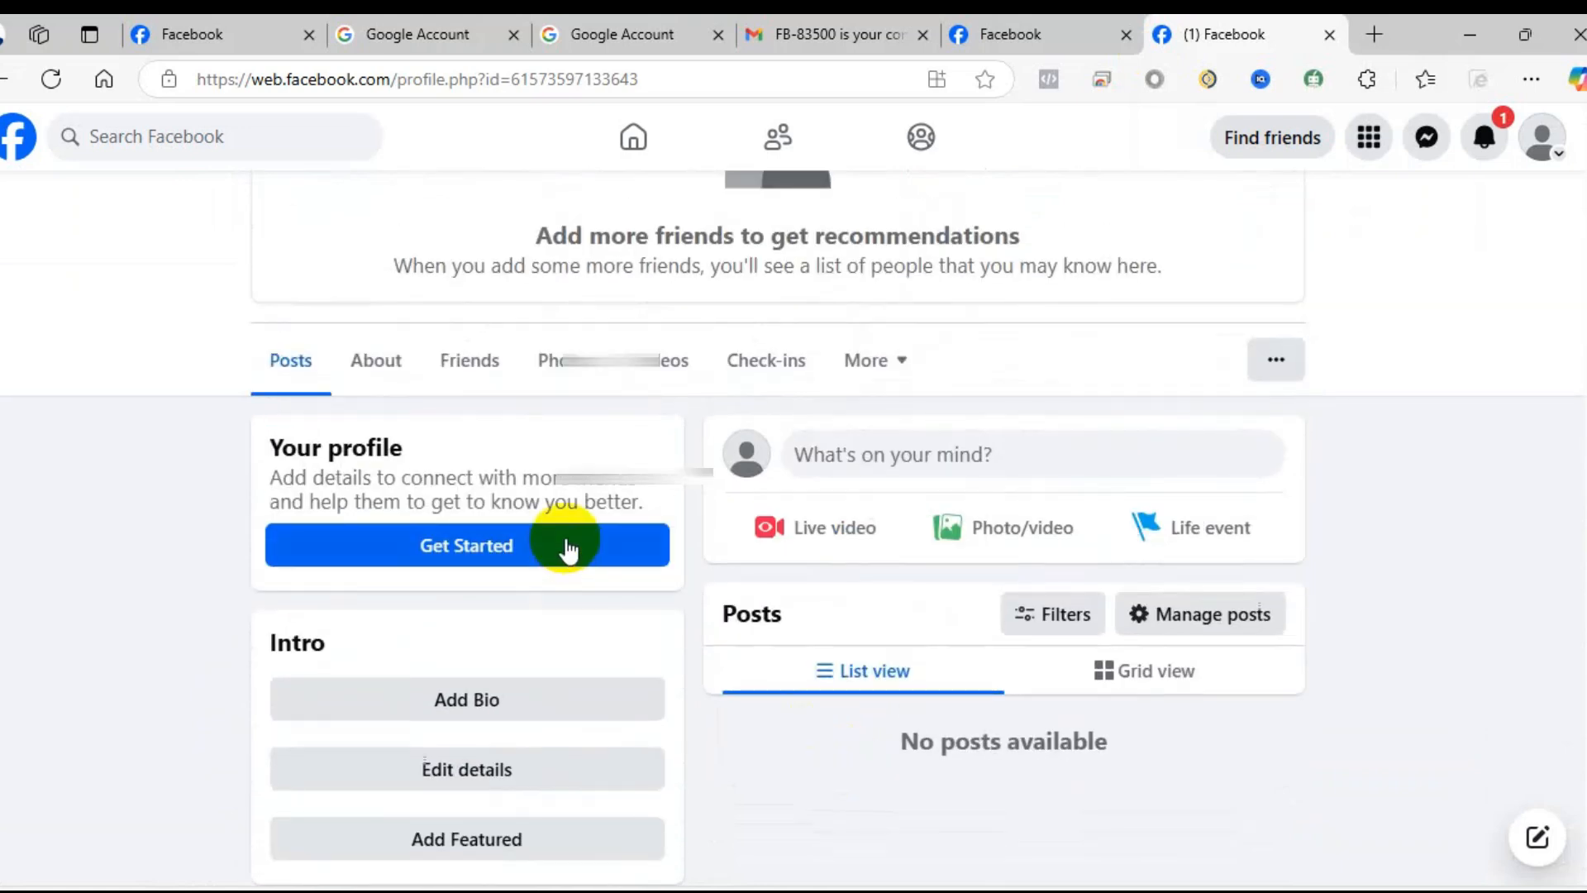
{"action": "scroll", "scroll_direction": "up", "scroll_amount": 3}
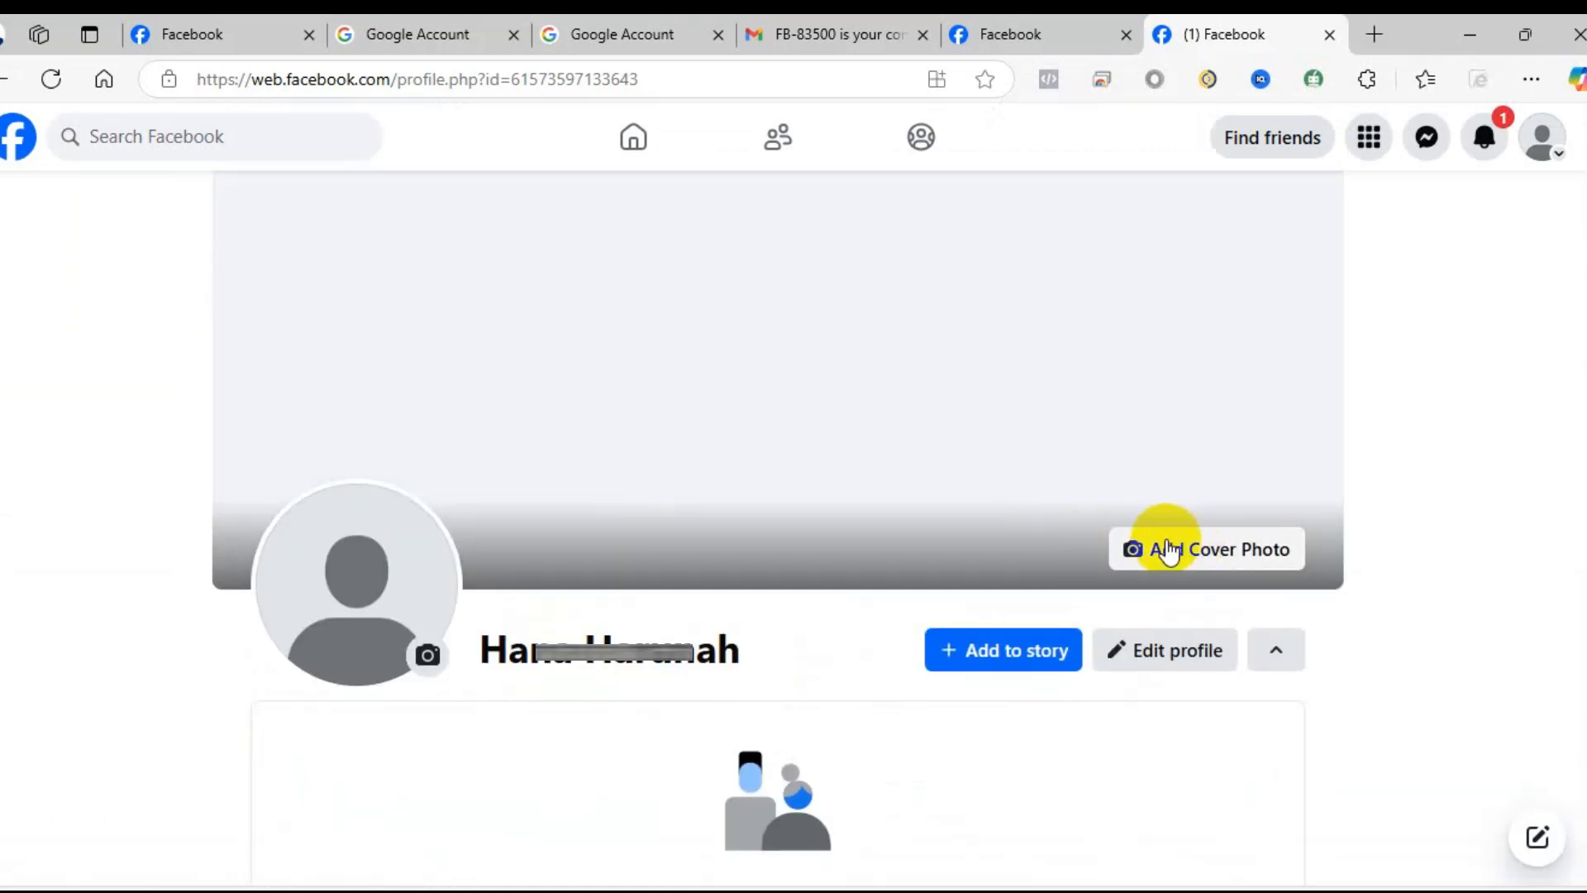
{"action": "scroll", "scroll_direction": "down", "scroll_amount": 3}
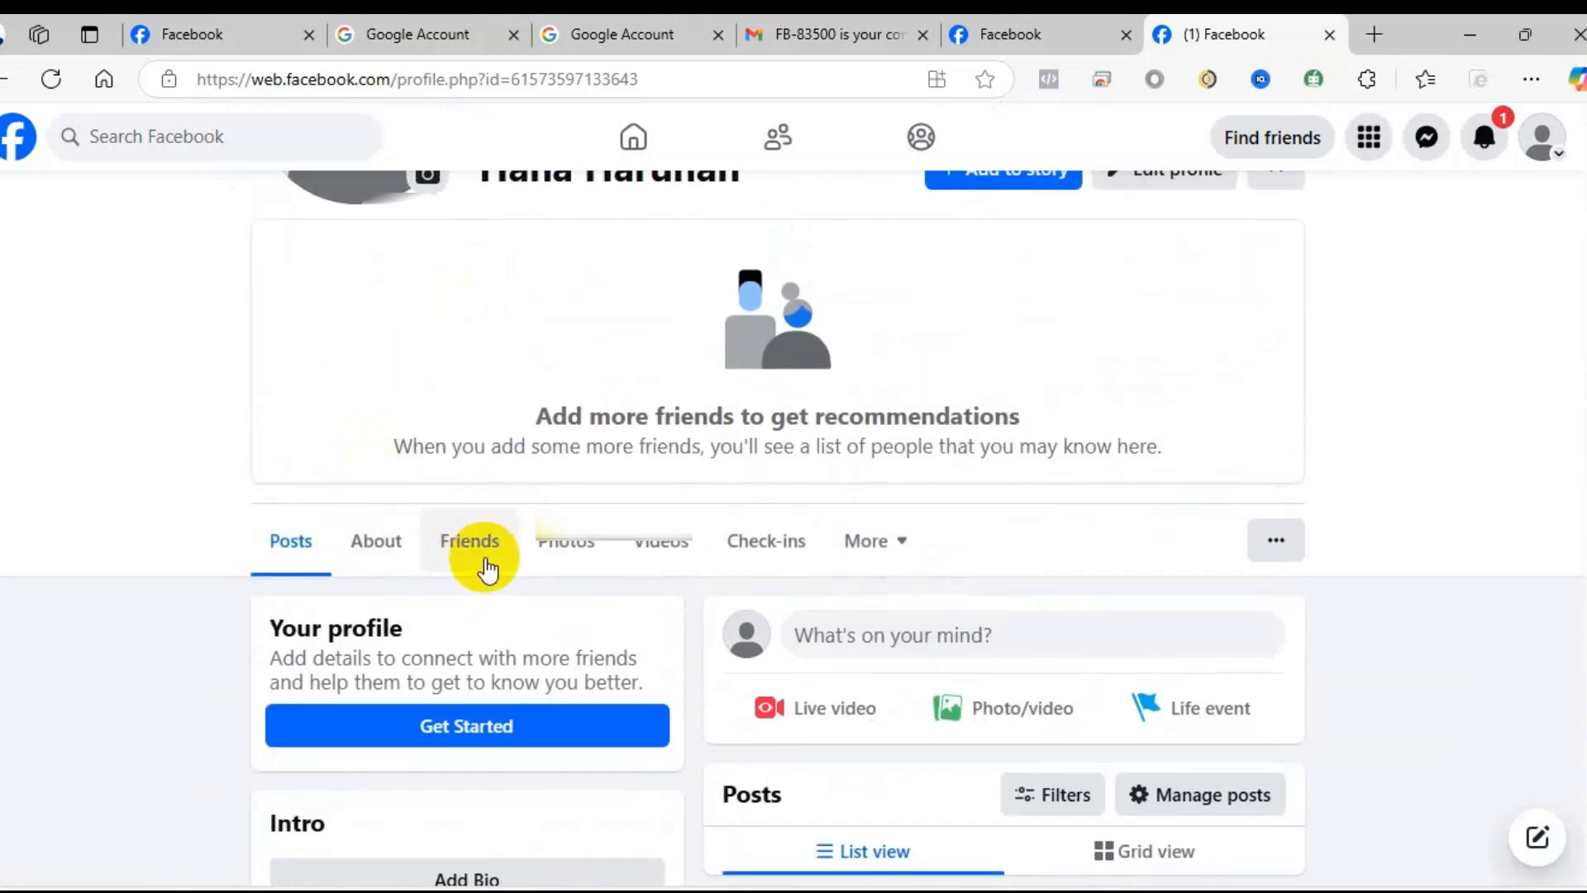
{"action": "mouse_move", "coordinate": [467, 562]}
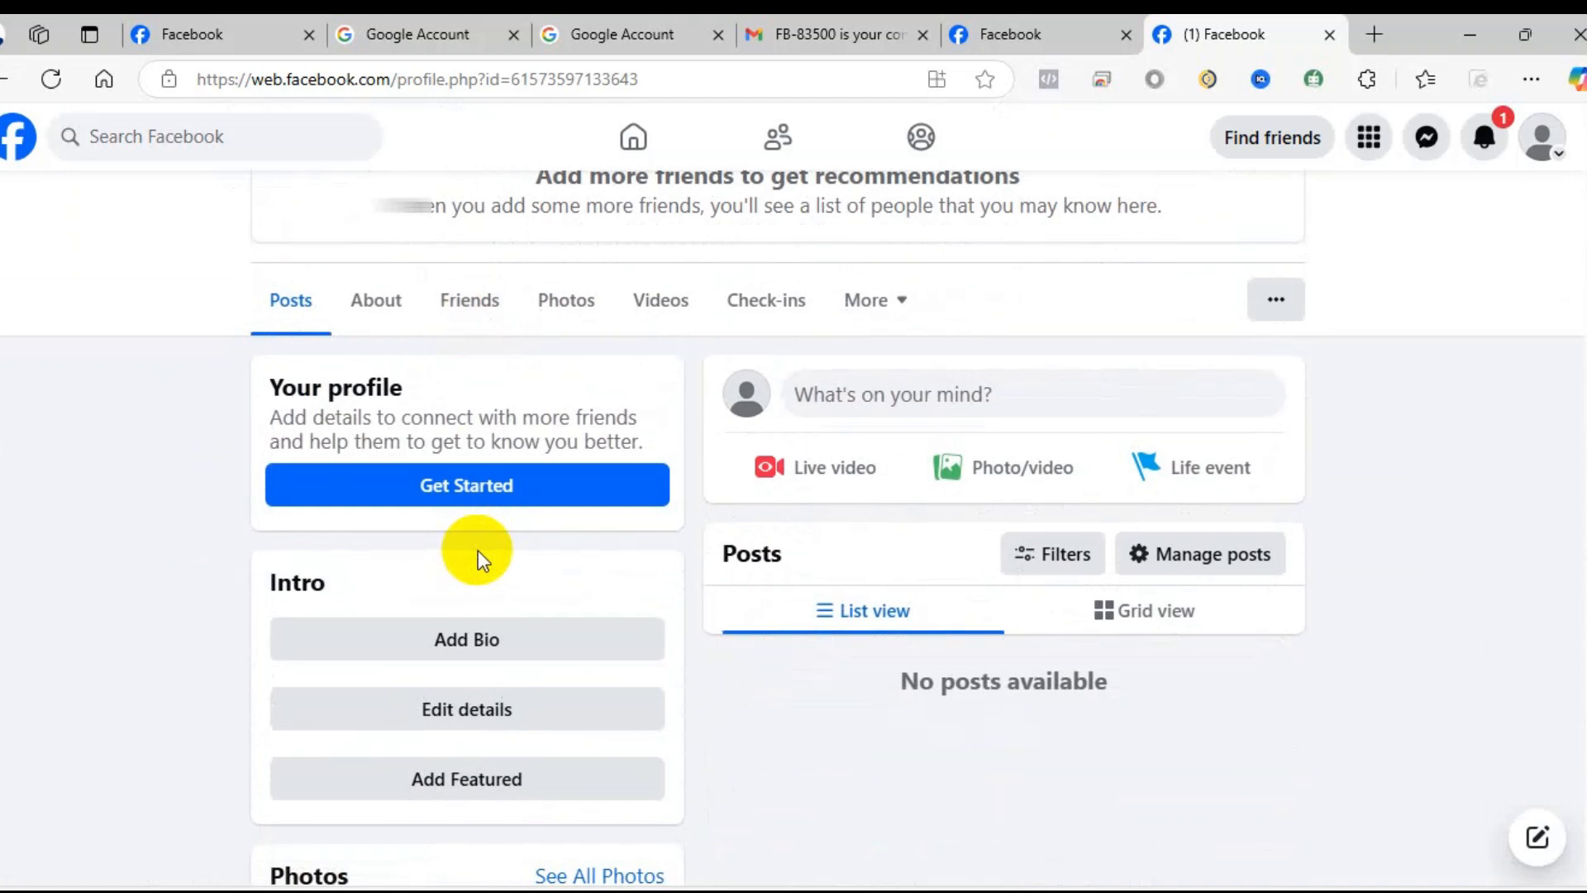
{"action": "mouse_move", "coordinate": [489, 555]}
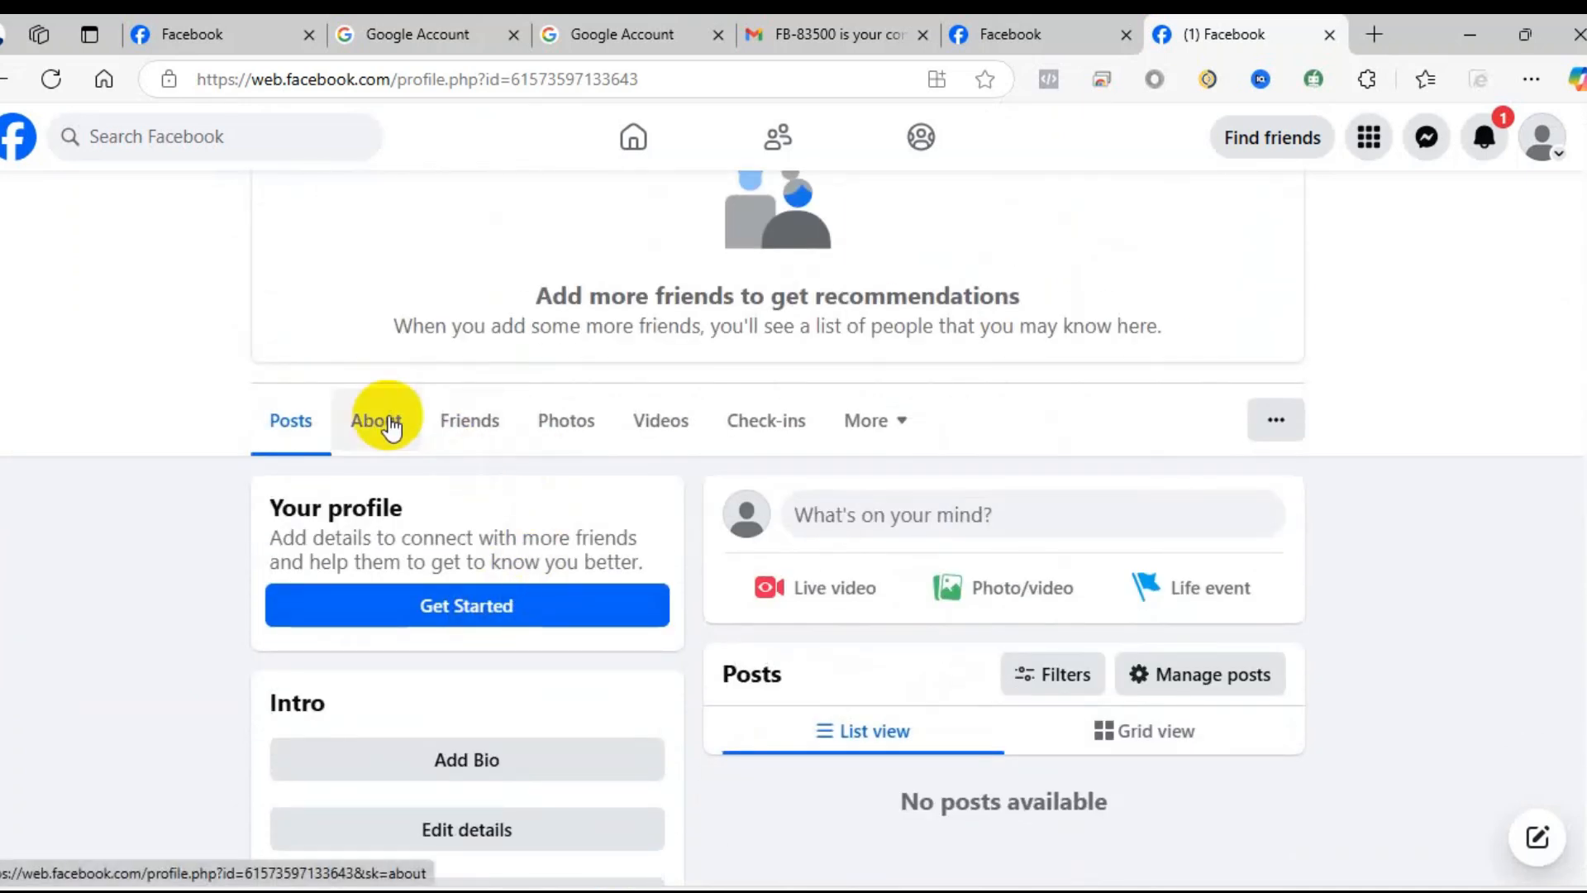
Check the empty Friends list, then show the About overview with workplace, school, city and relationship entries.
{"action": "left_click", "coordinate": [467, 420]}
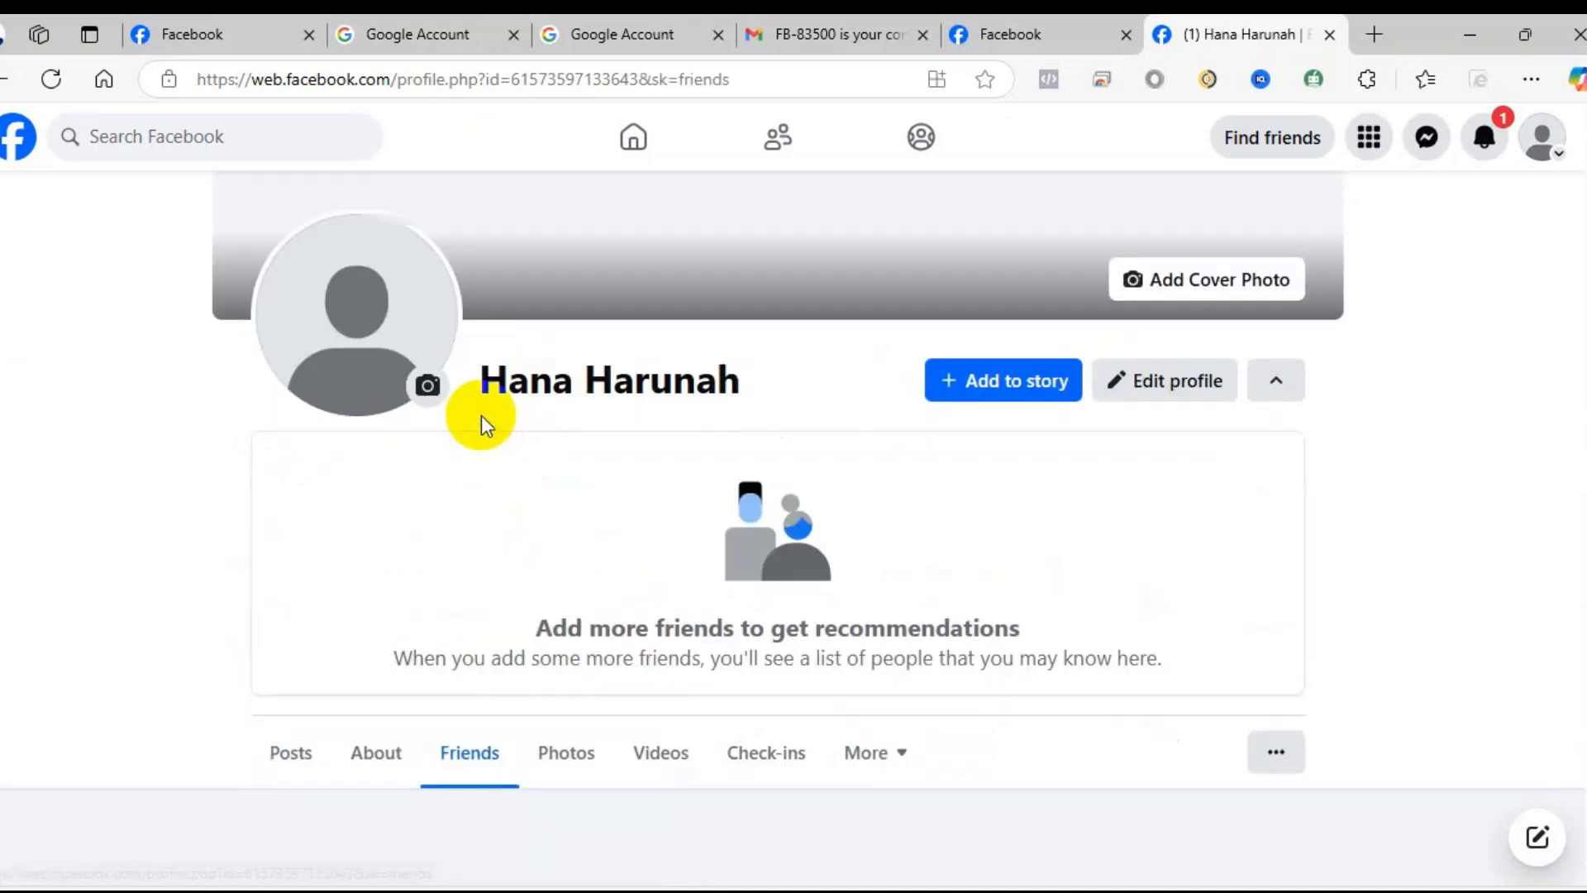
{"action": "scroll", "scroll_direction": "down", "scroll_amount": 3}
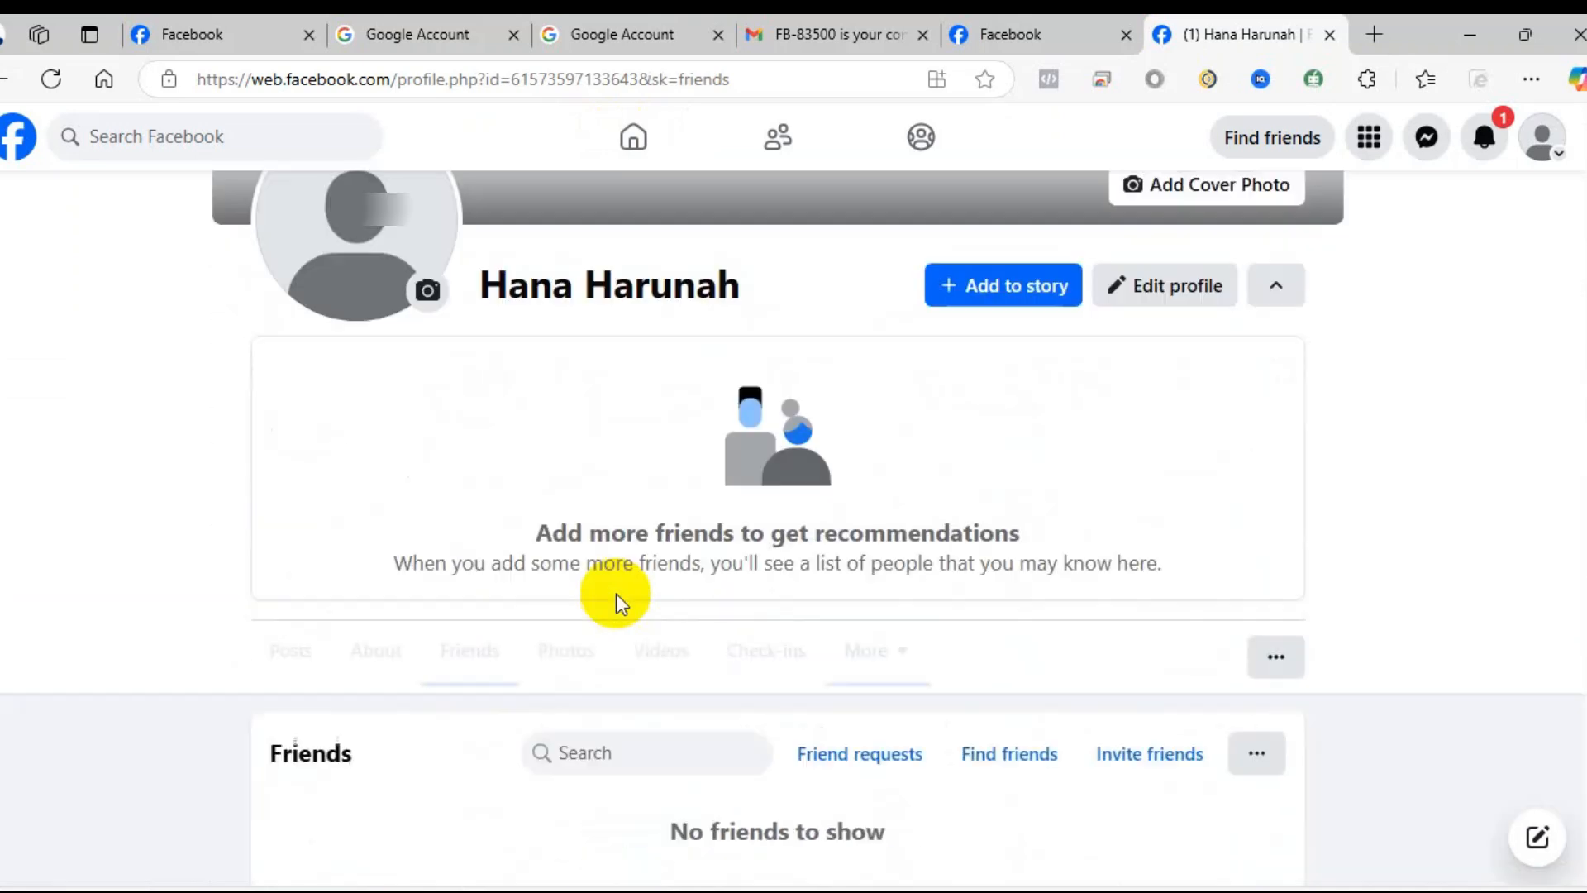
{"action": "scroll", "scroll_direction": "down", "scroll_amount": 3}
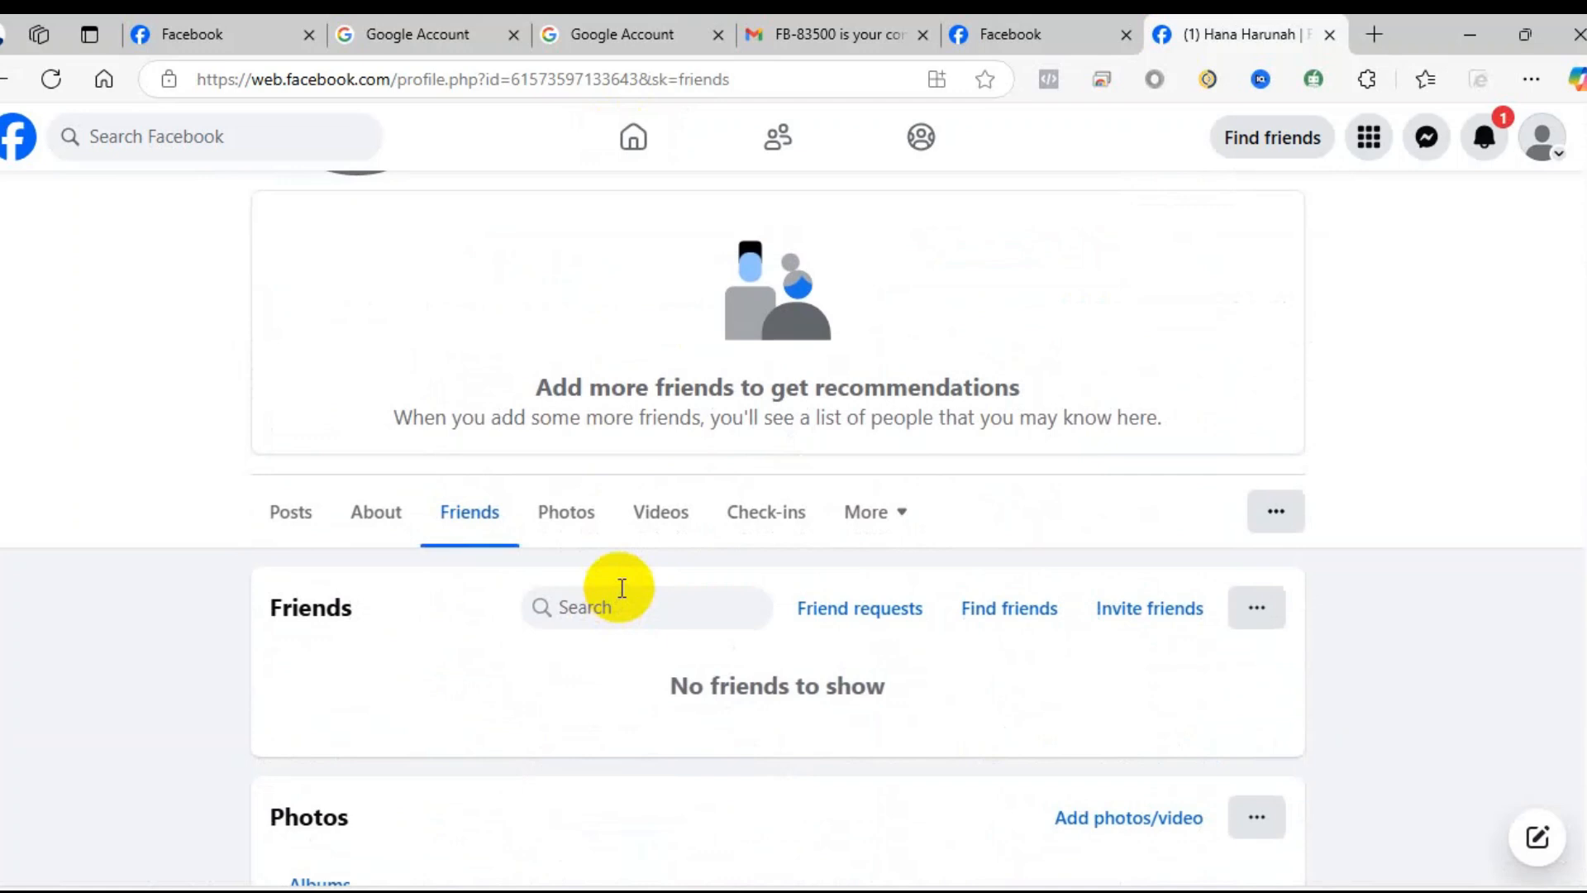
{"action": "left_click", "coordinate": [375, 511]}
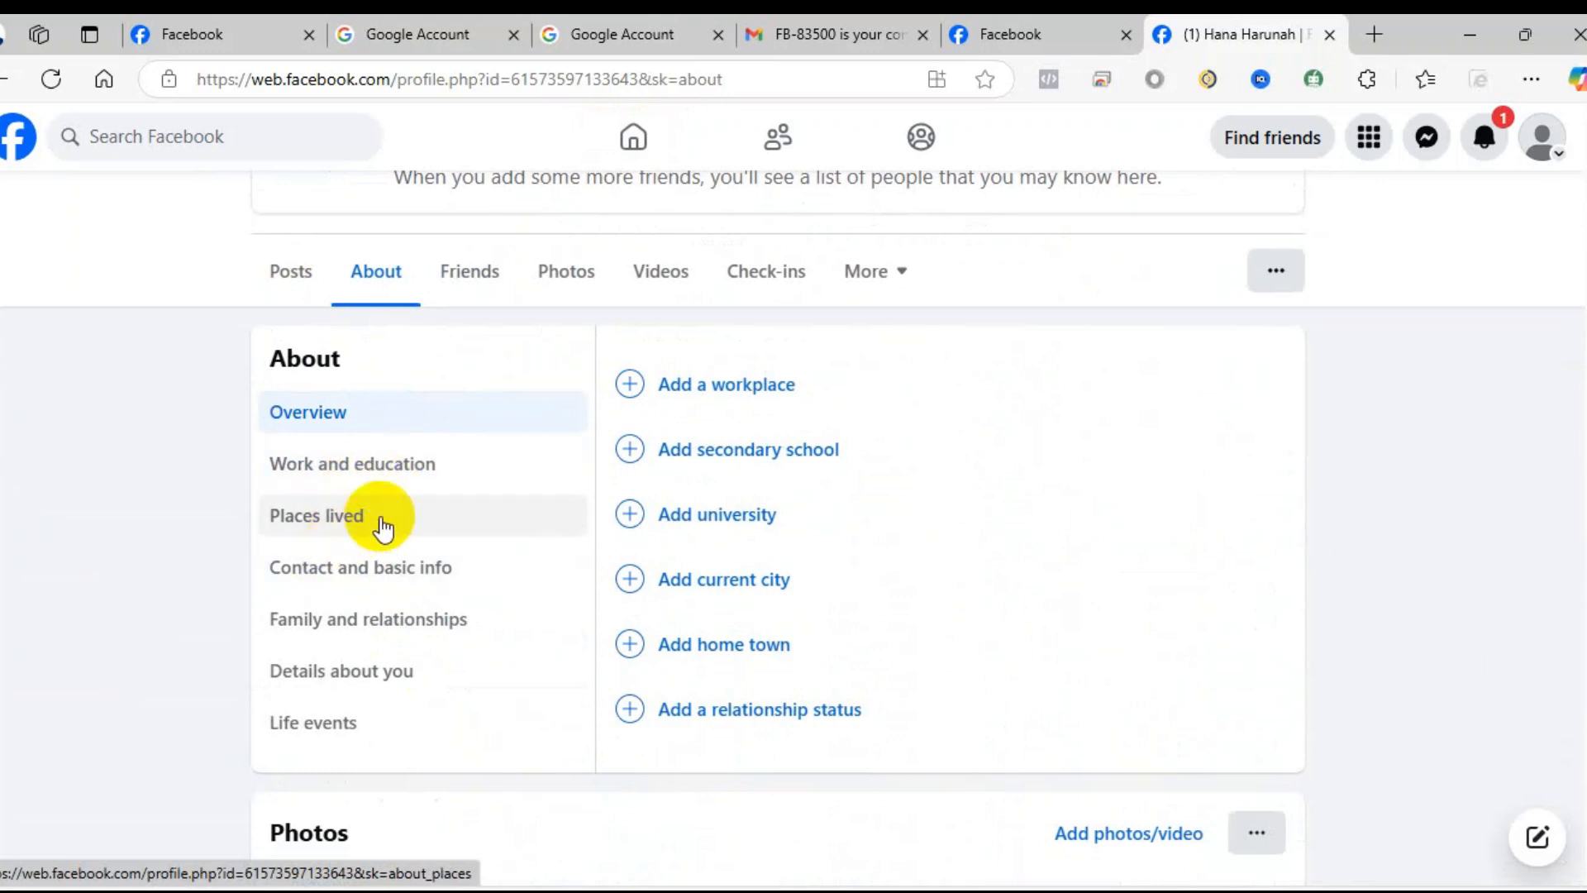
{"action": "mouse_move", "coordinate": [425, 506]}
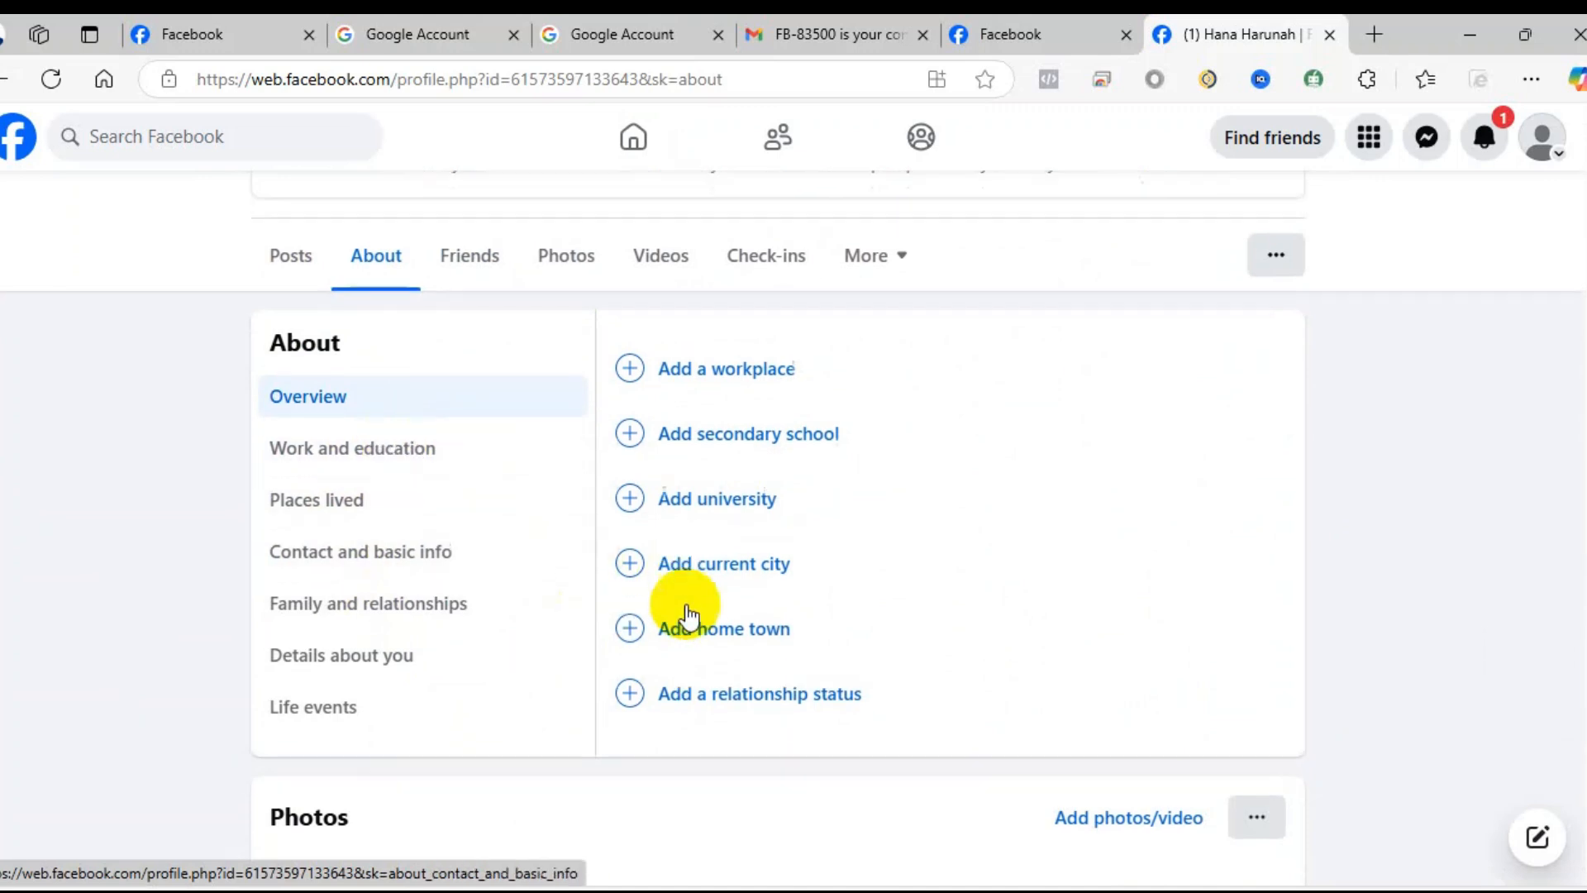
{"action": "scroll", "scroll_direction": "down", "scroll_amount": 3}
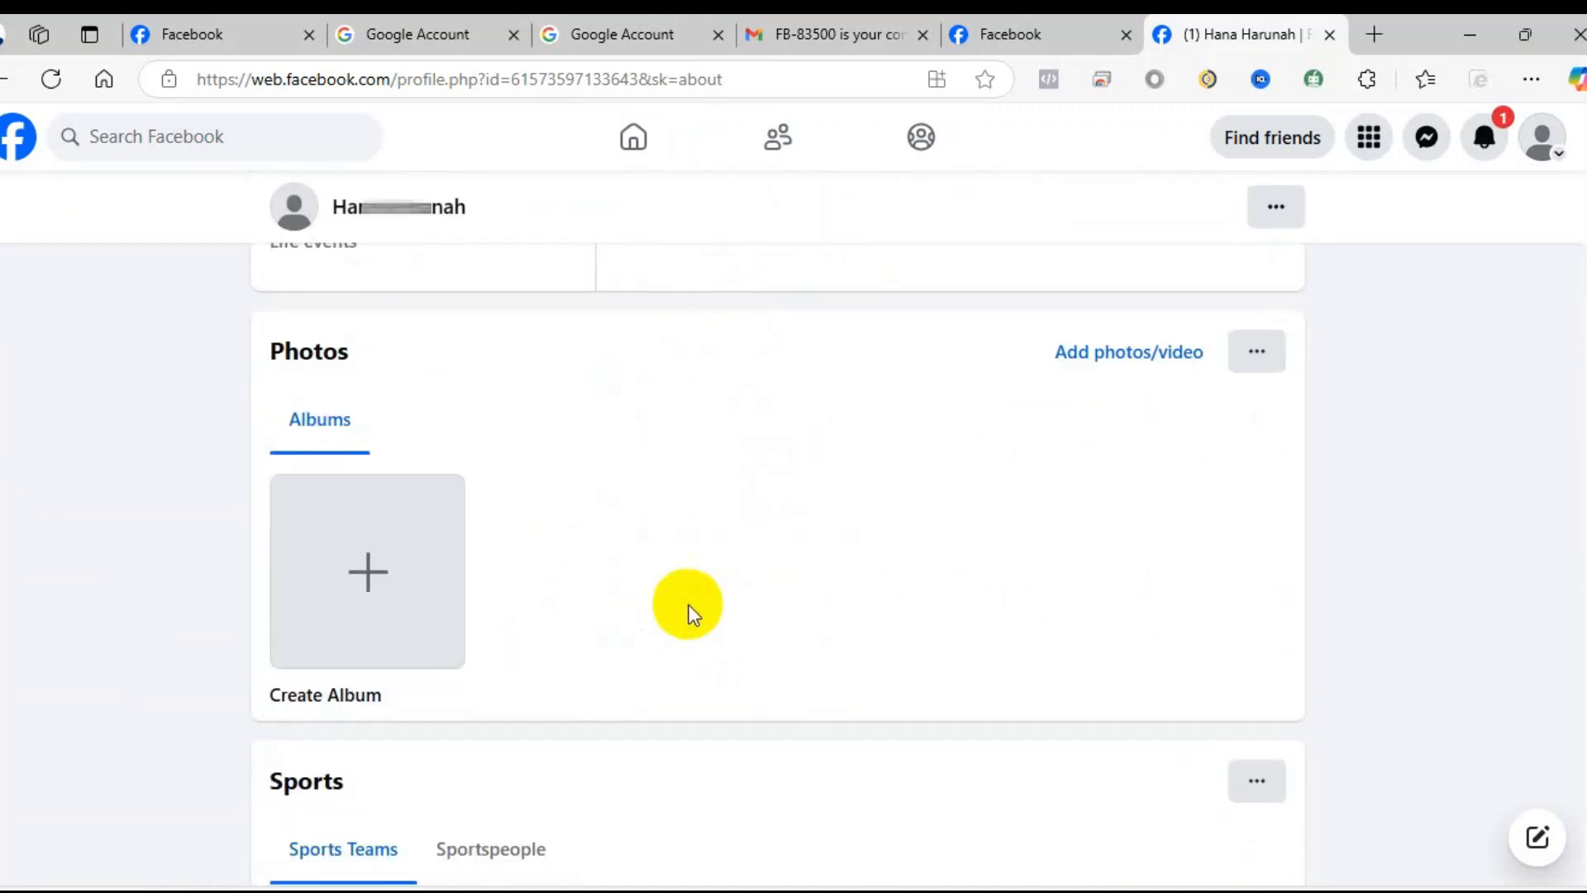